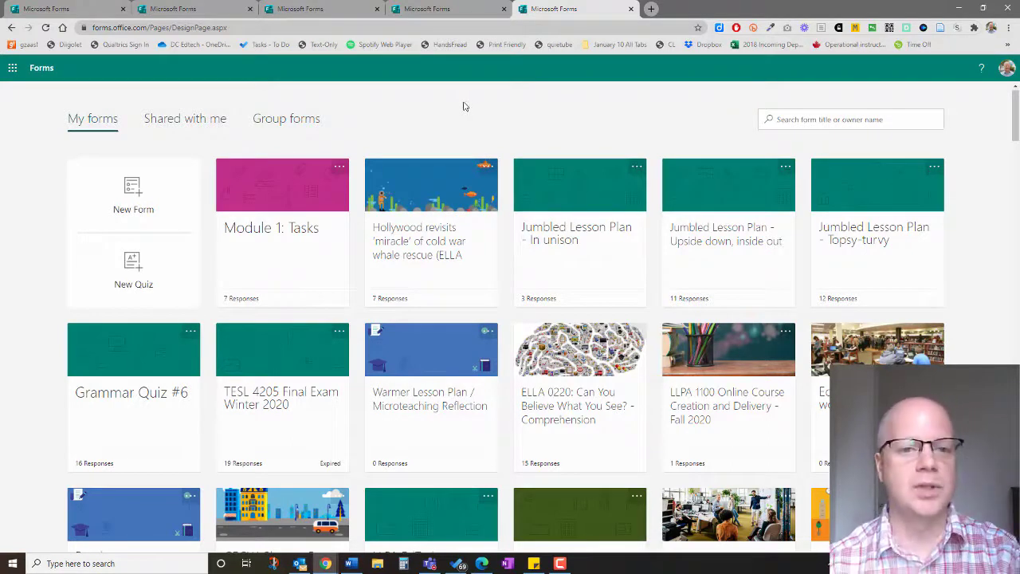
{"action": "mouse_move", "coordinate": [151, 179]}
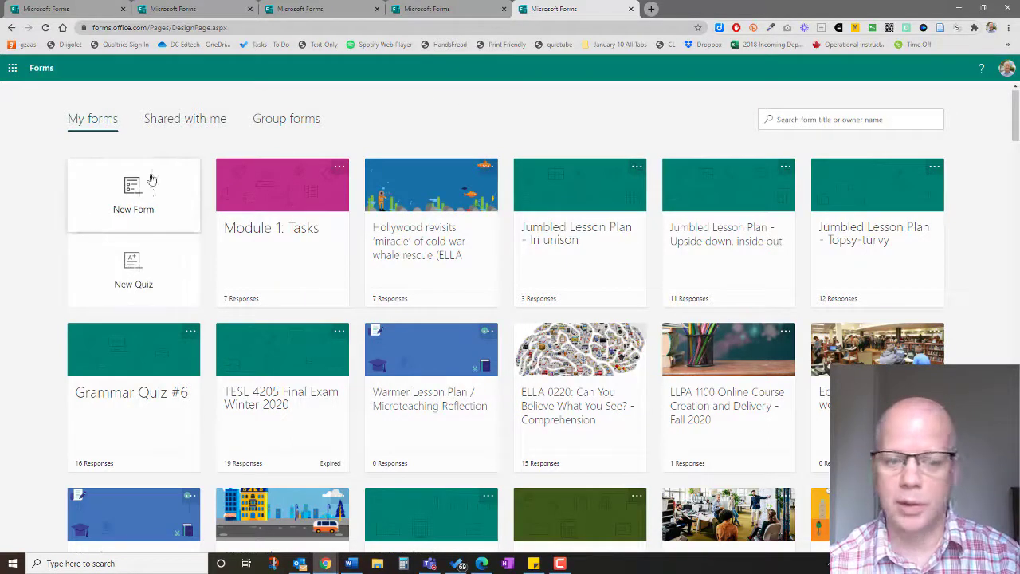
Create a new form and add a Ranking question to it.
{"action": "left_click", "coordinate": [134, 195]}
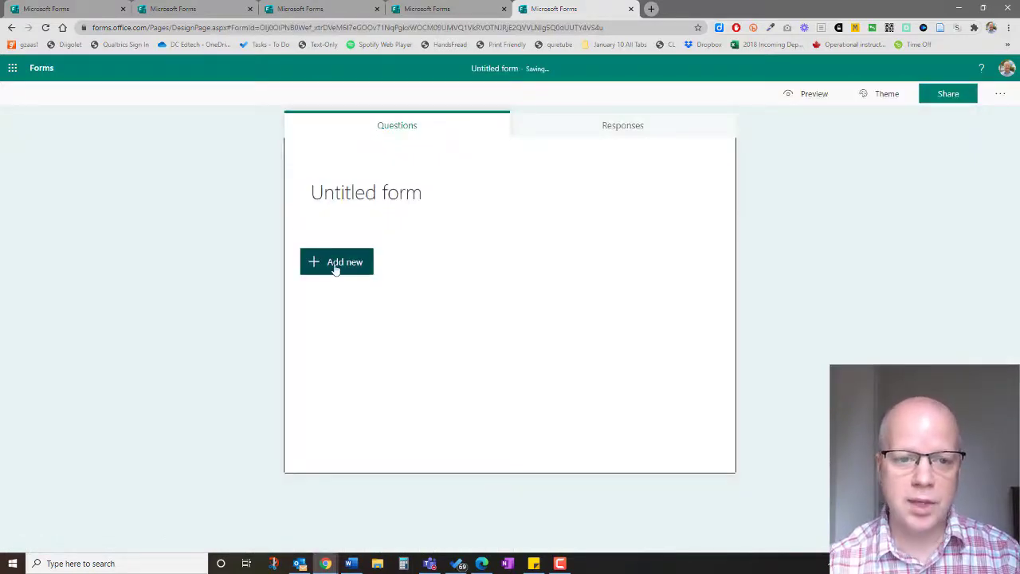
{"action": "left_click", "coordinate": [335, 261]}
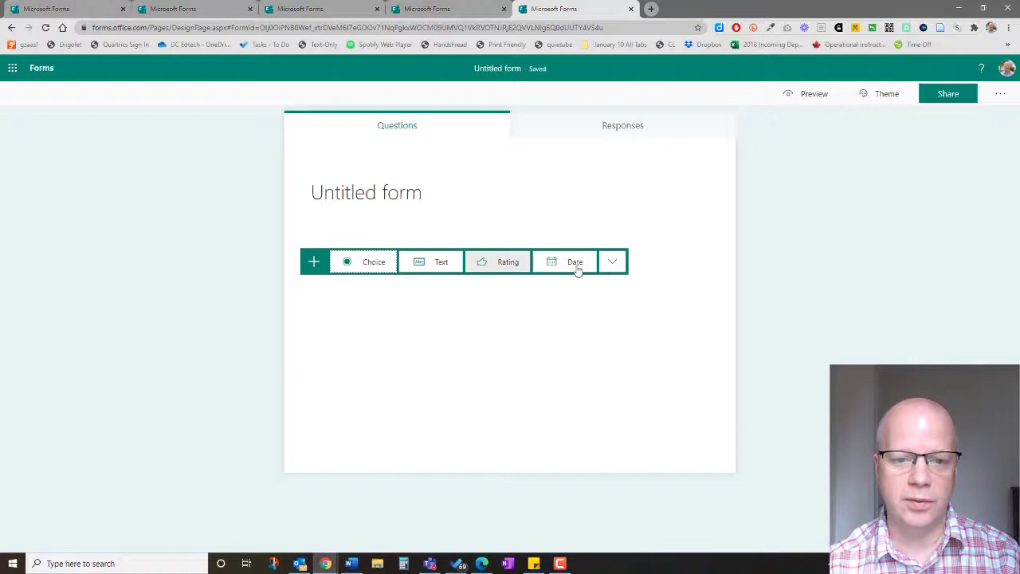
{"action": "left_click", "coordinate": [612, 262]}
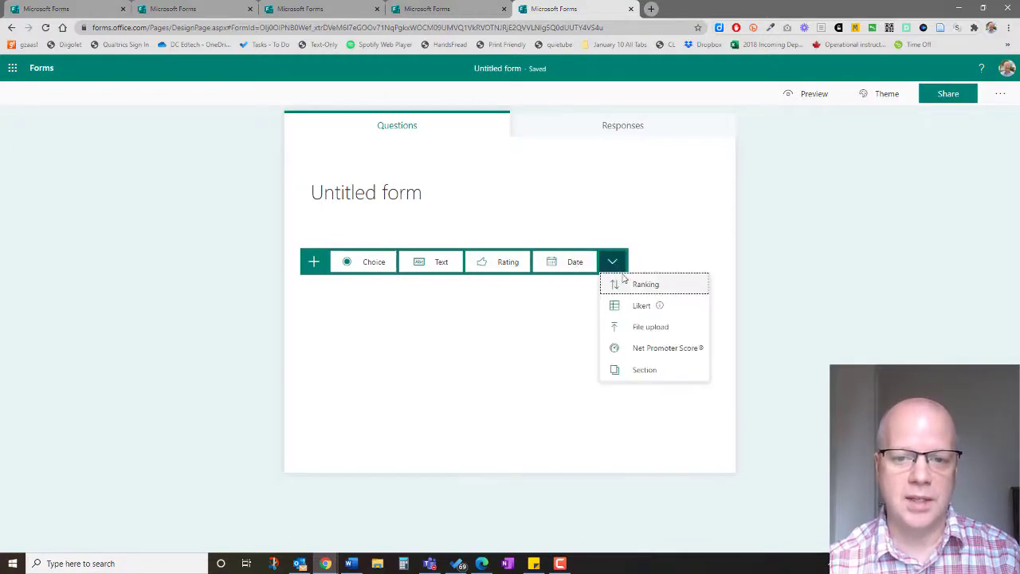
{"action": "left_click", "coordinate": [373, 261]}
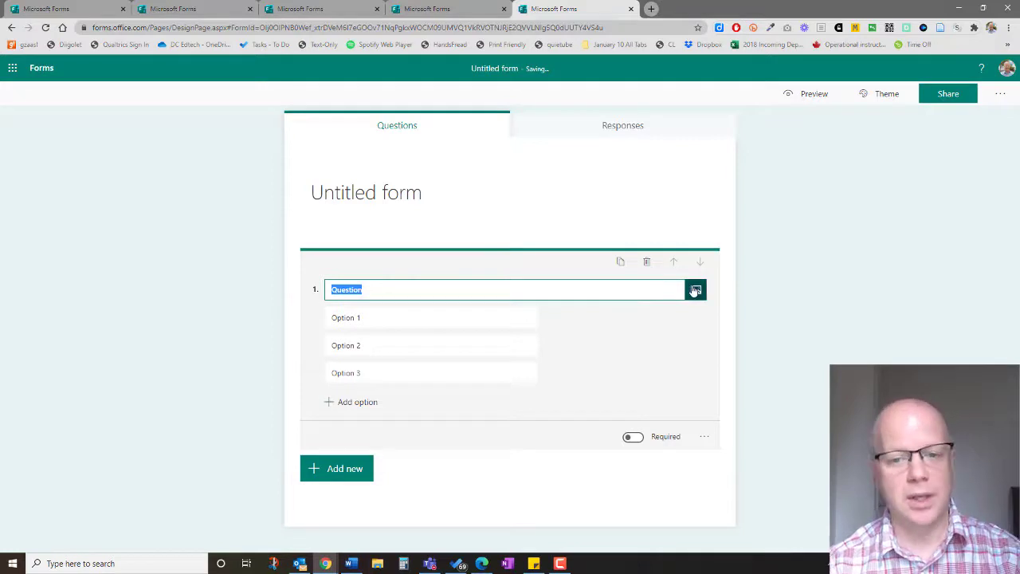
{"action": "mouse_move", "coordinate": [695, 290]}
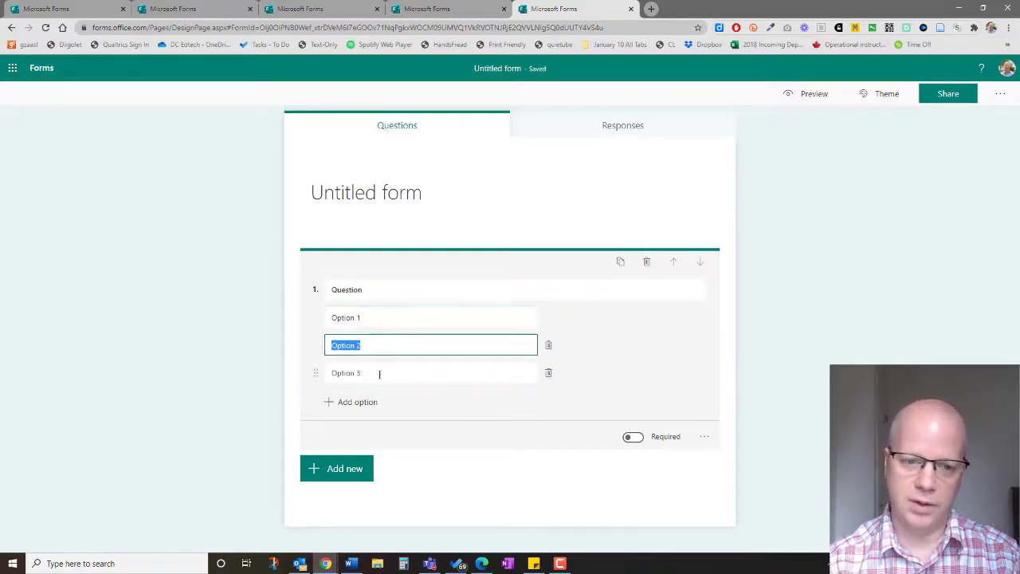
Add a fourth placeholder option to the ranking question.
{"action": "left_click", "coordinate": [357, 402]}
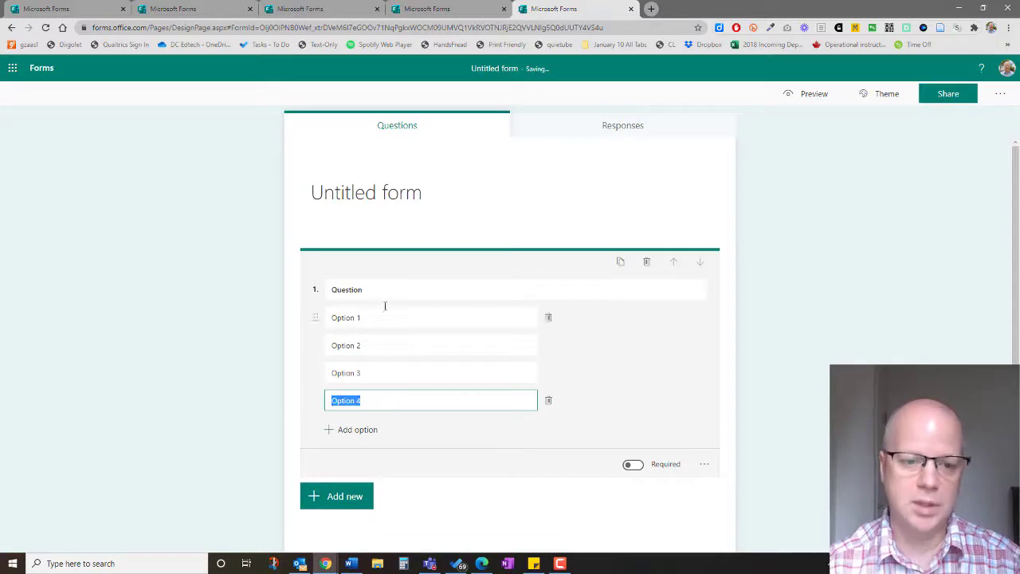
Preview the form as a respondent and move Option 1 below Option 2.
{"action": "left_click", "coordinate": [813, 93]}
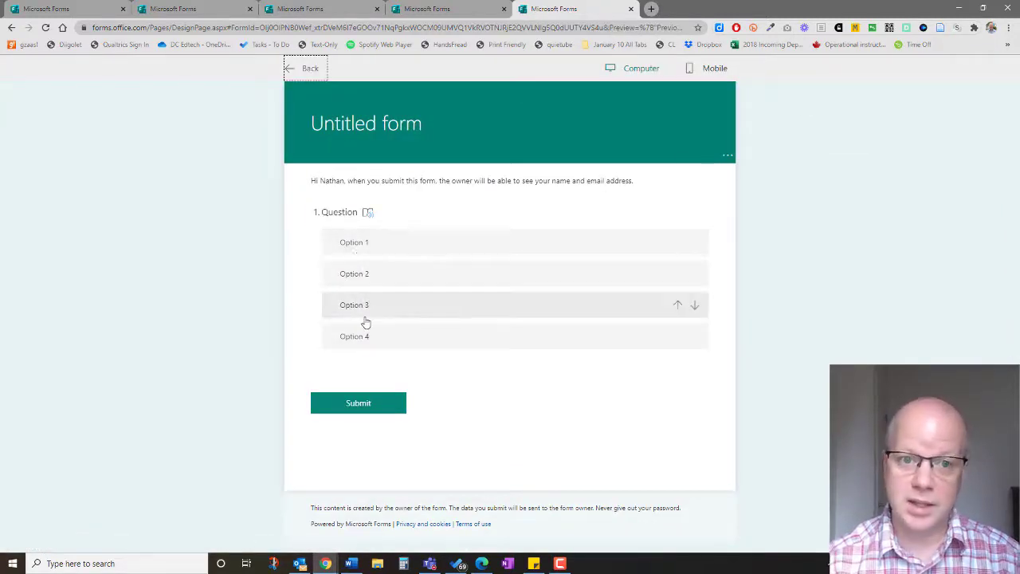
{"action": "mouse_move", "coordinate": [581, 258]}
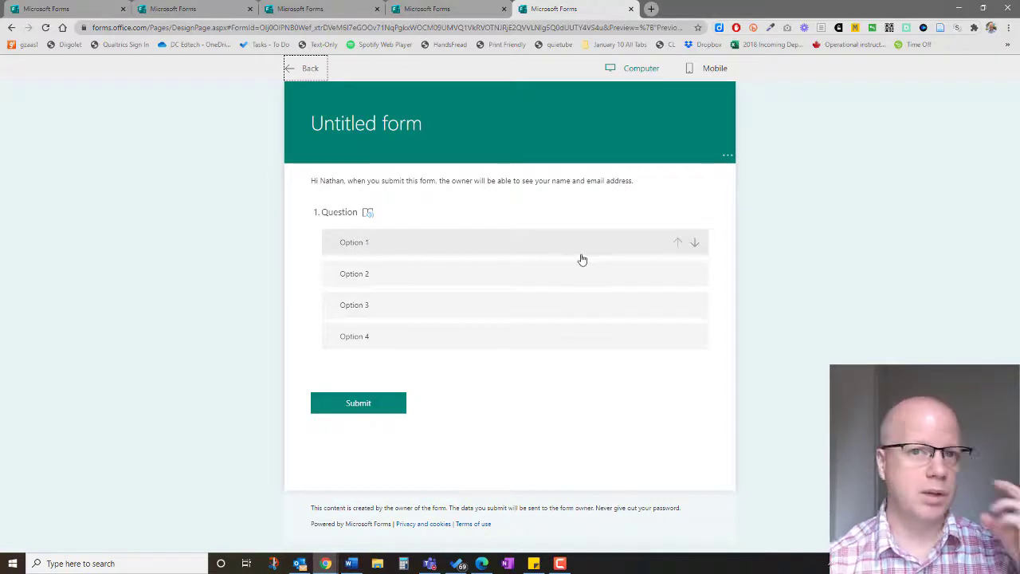
{"action": "mouse_move", "coordinate": [402, 249]}
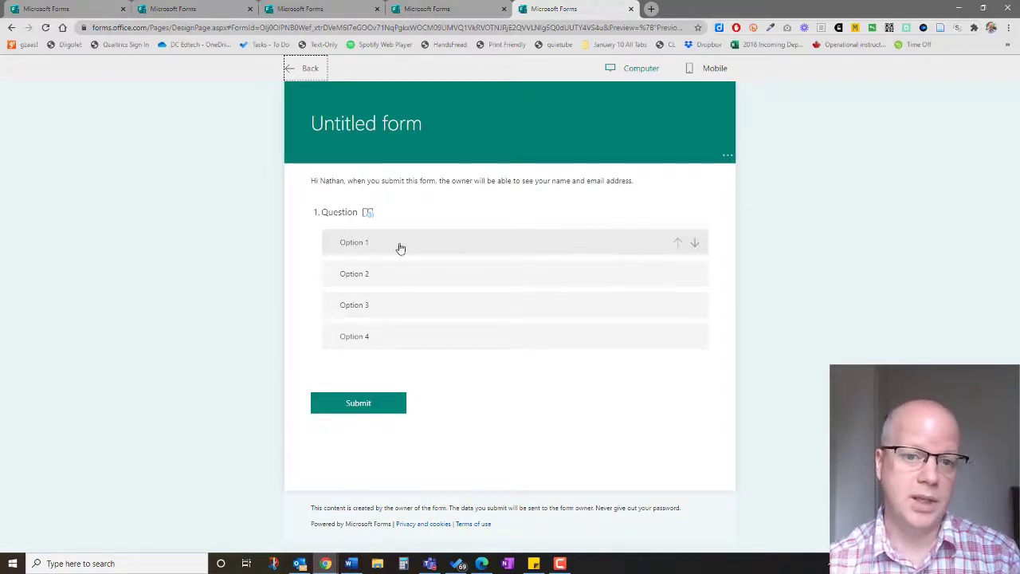
{"action": "left_click", "coordinate": [695, 242]}
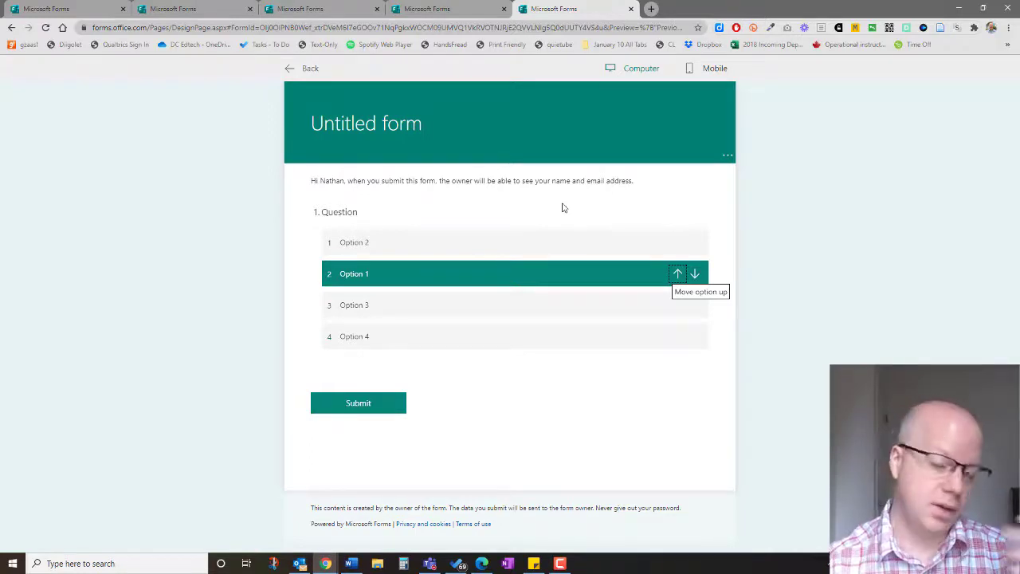
{"action": "mouse_move", "coordinate": [768, 235]}
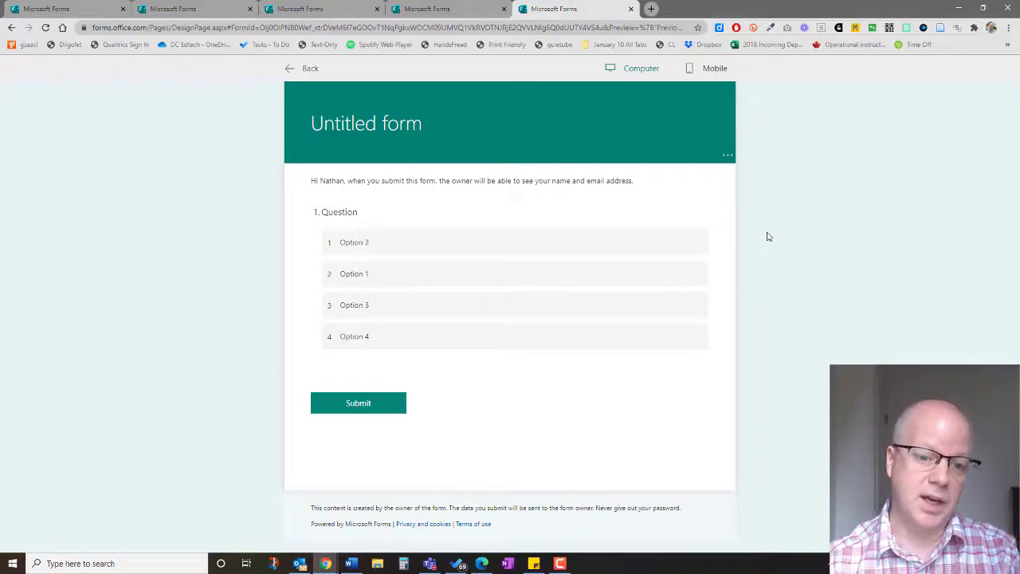
Return to editing the form, briefly view the Share pane and dismiss it.
{"action": "left_click", "coordinate": [303, 67]}
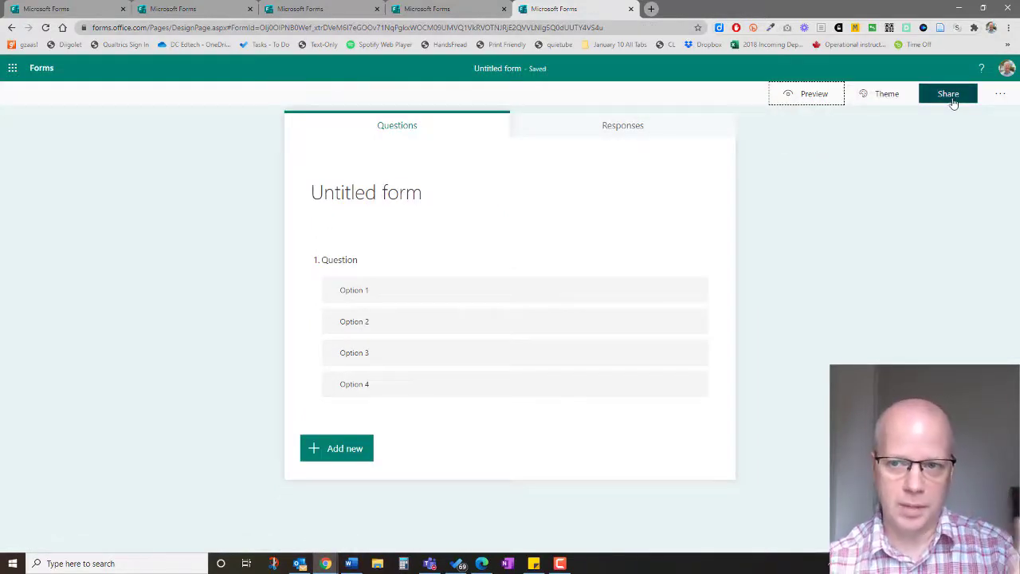
{"action": "left_click", "coordinate": [946, 93]}
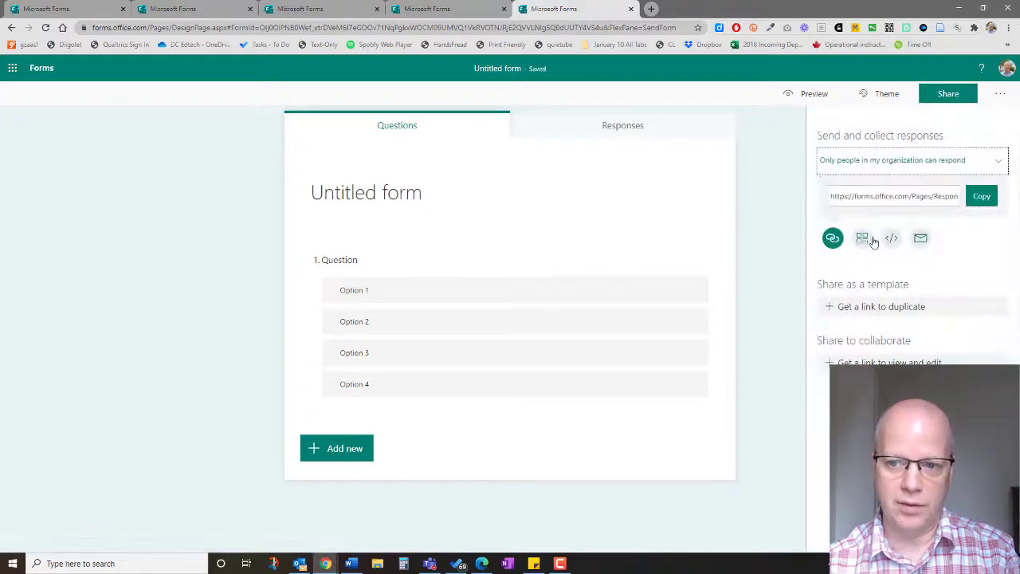
{"action": "left_click", "coordinate": [947, 93]}
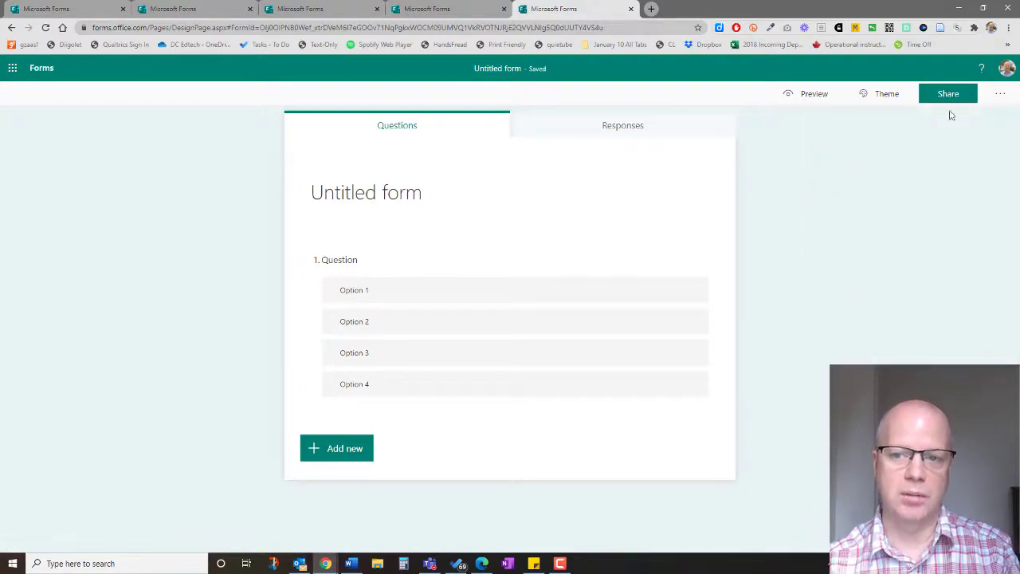
Switch to the whale rescue form and view its put-the-events-in-order question.
{"action": "left_click", "coordinate": [947, 92]}
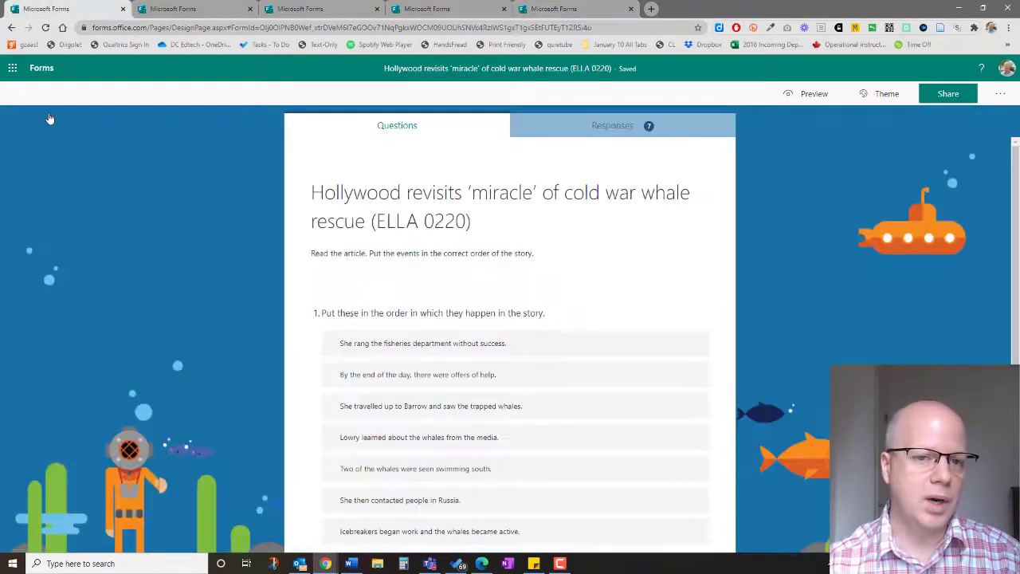
{"action": "mouse_move", "coordinate": [160, 201]}
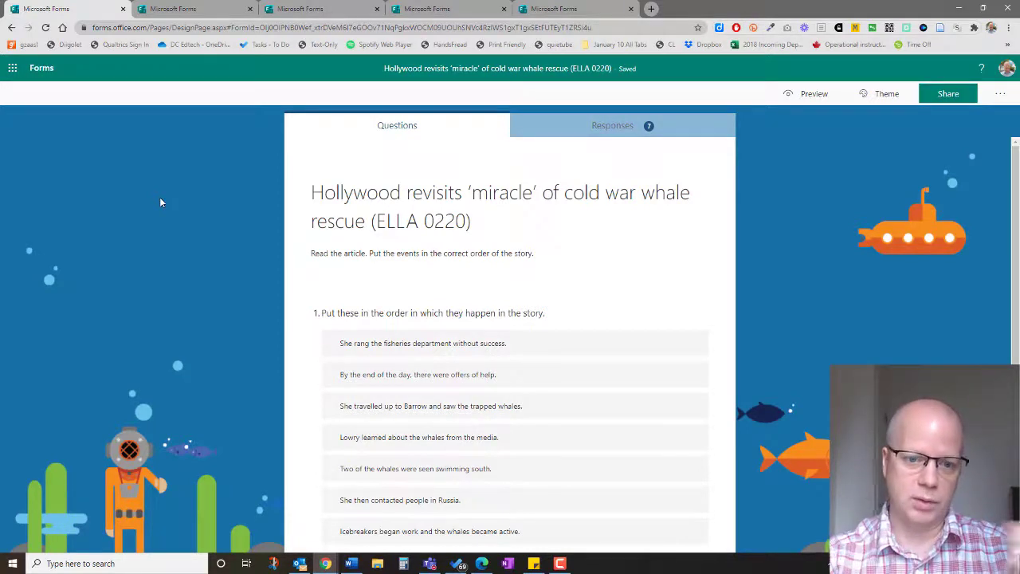
{"action": "scroll", "scroll_direction": "down", "scroll_amount": 3}
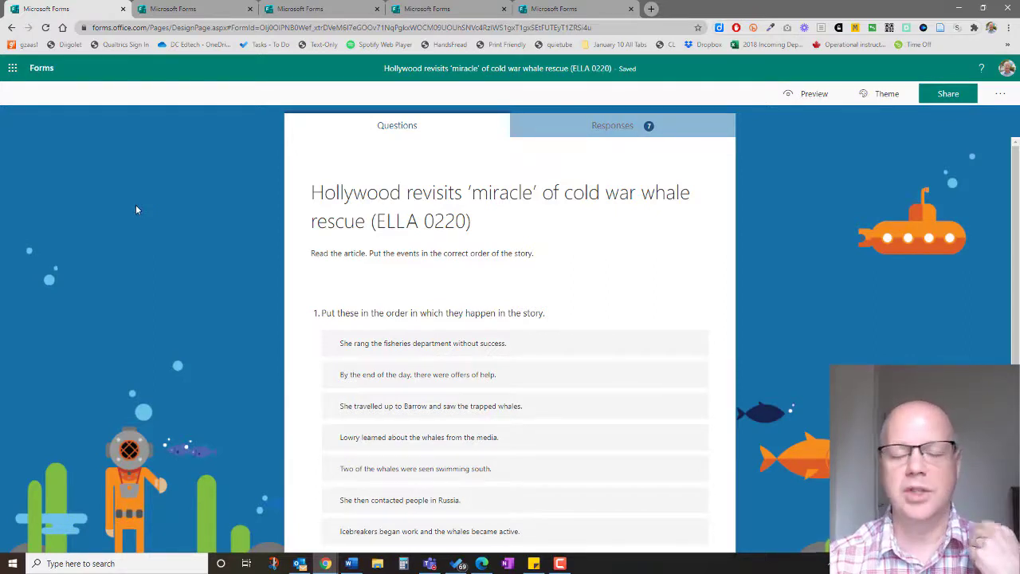
{"action": "mouse_move", "coordinate": [741, 163]}
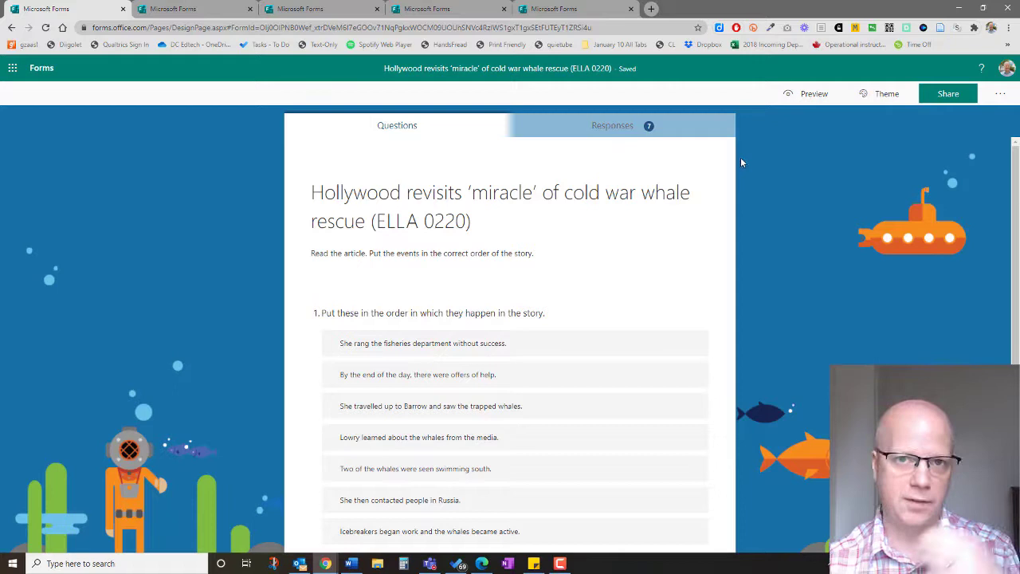
{"action": "mouse_move", "coordinate": [778, 191]}
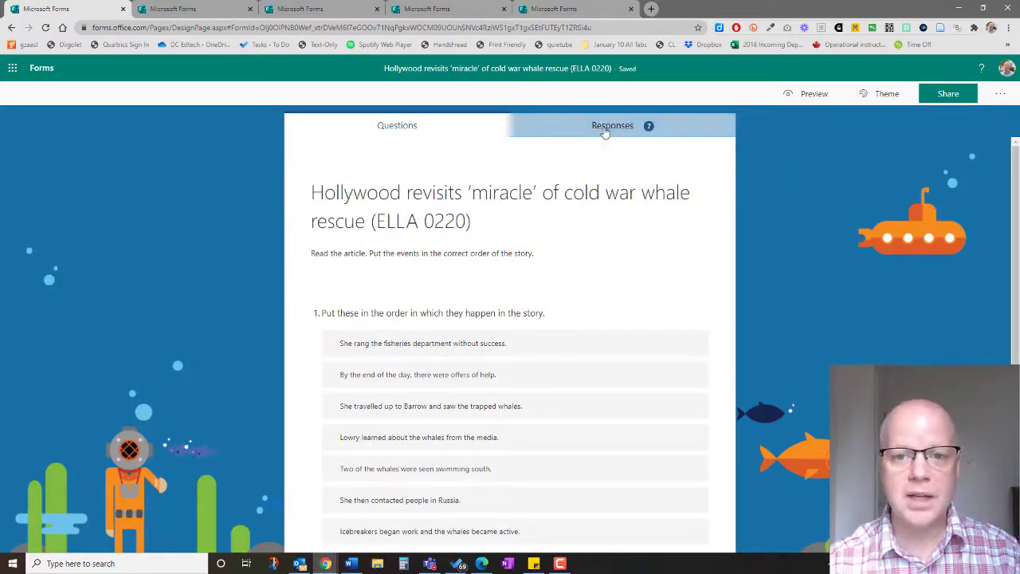
{"action": "left_click", "coordinate": [612, 125]}
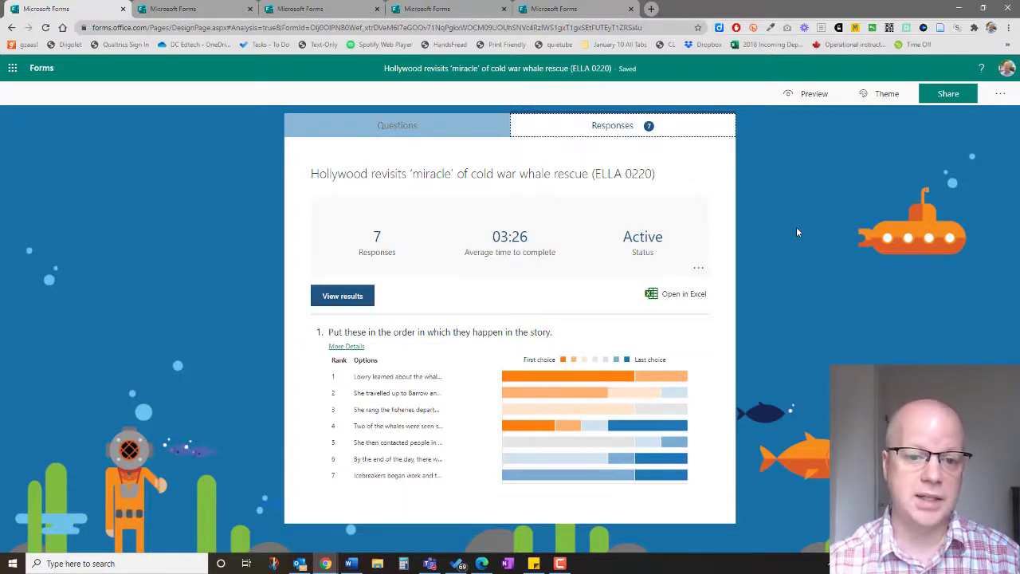
{"action": "mouse_move", "coordinate": [300, 485]}
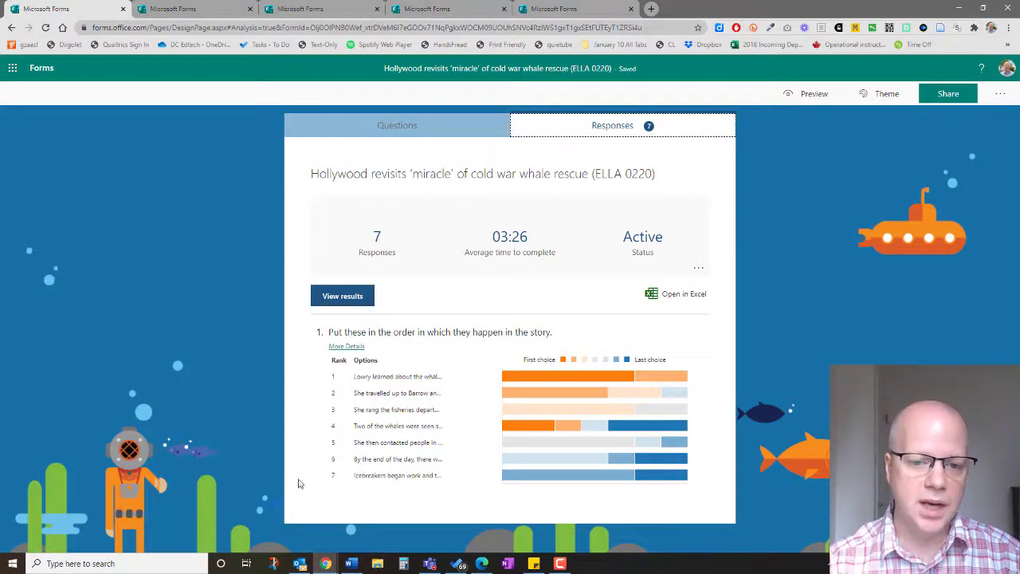
{"action": "mouse_move", "coordinate": [825, 321]}
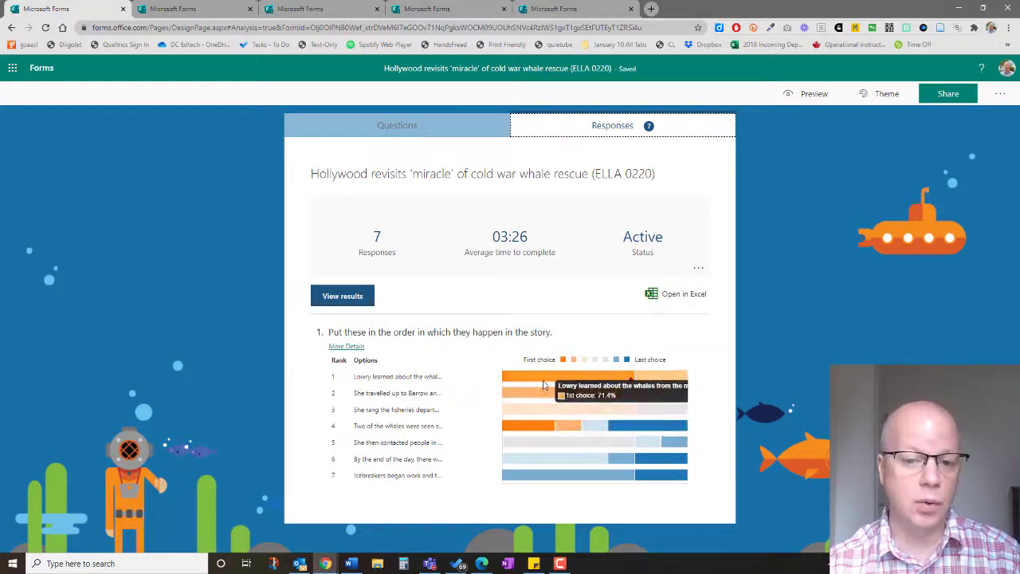
{"action": "mouse_move", "coordinate": [810, 387]}
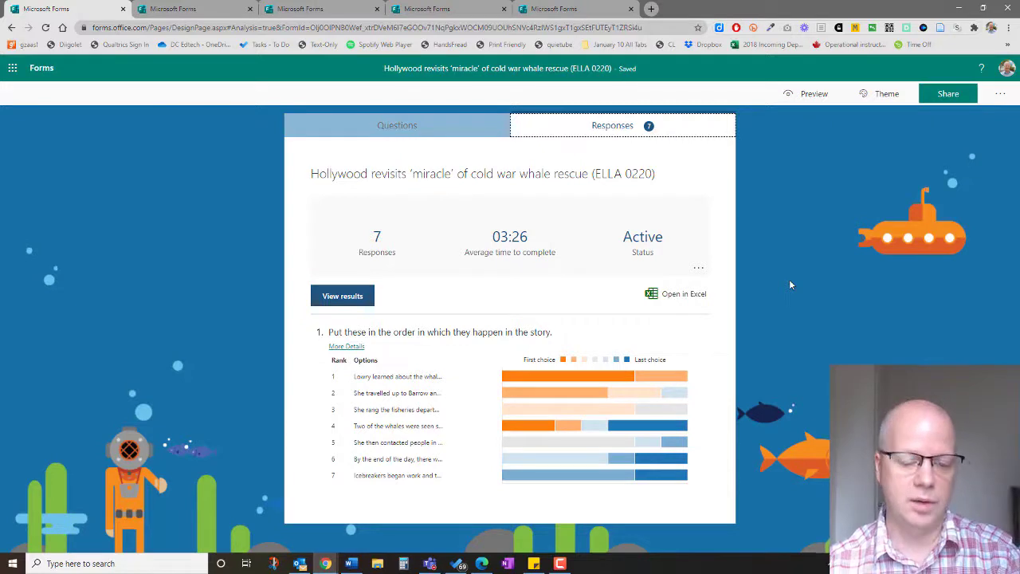
{"action": "mouse_move", "coordinate": [772, 314]}
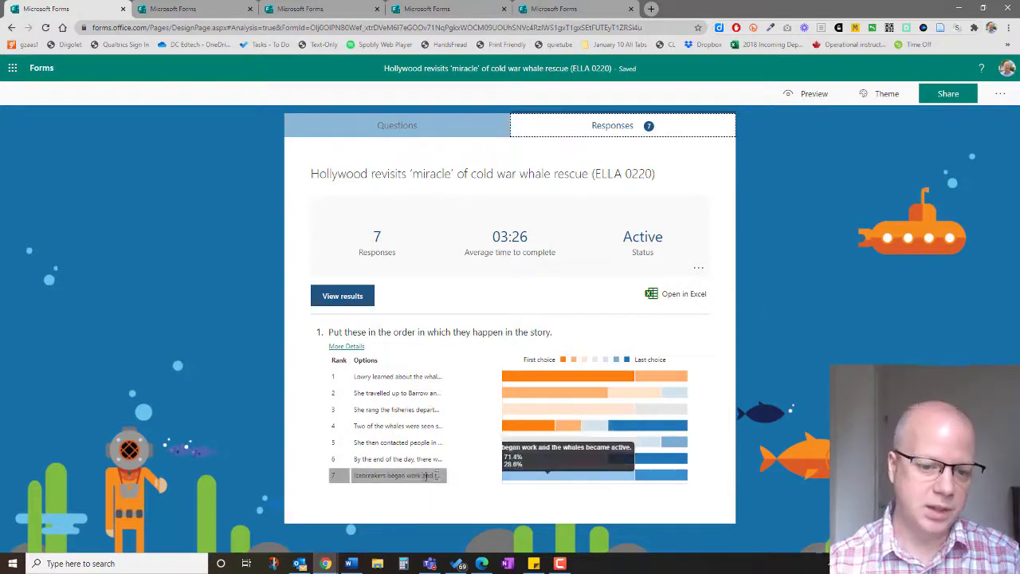
{"action": "mouse_move", "coordinate": [732, 386]}
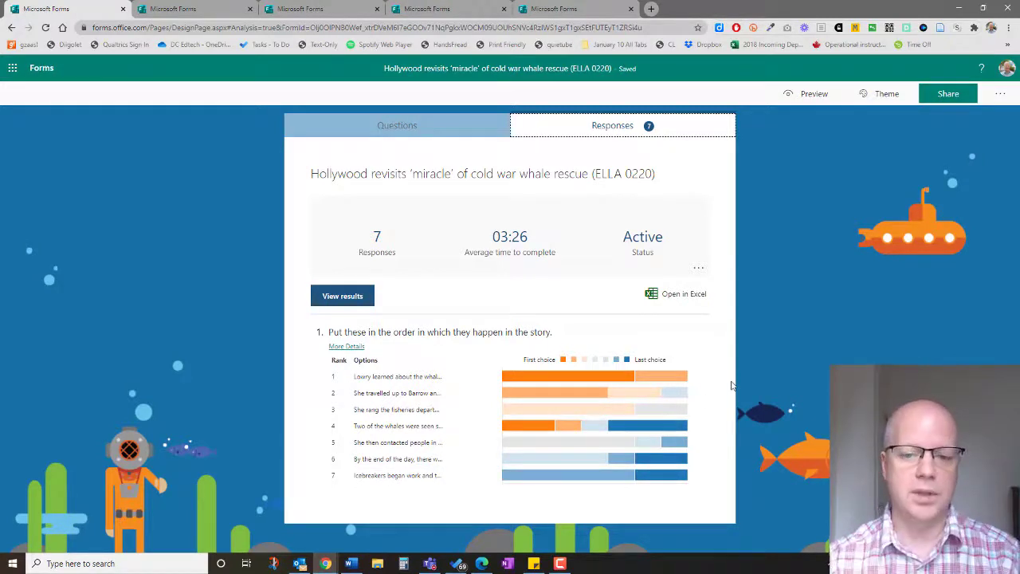
{"action": "mouse_move", "coordinate": [582, 408]}
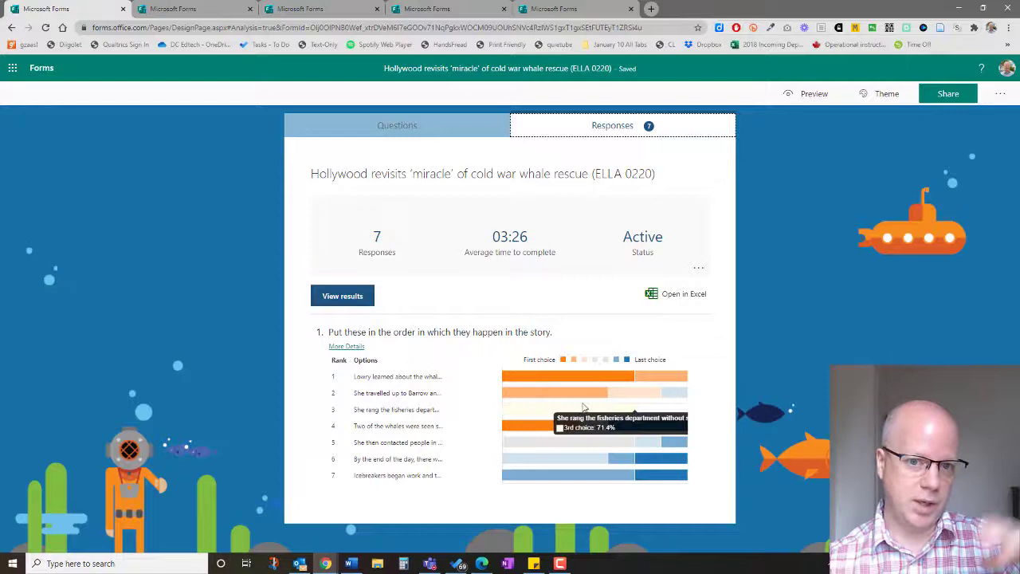
{"action": "mouse_move", "coordinate": [768, 338]}
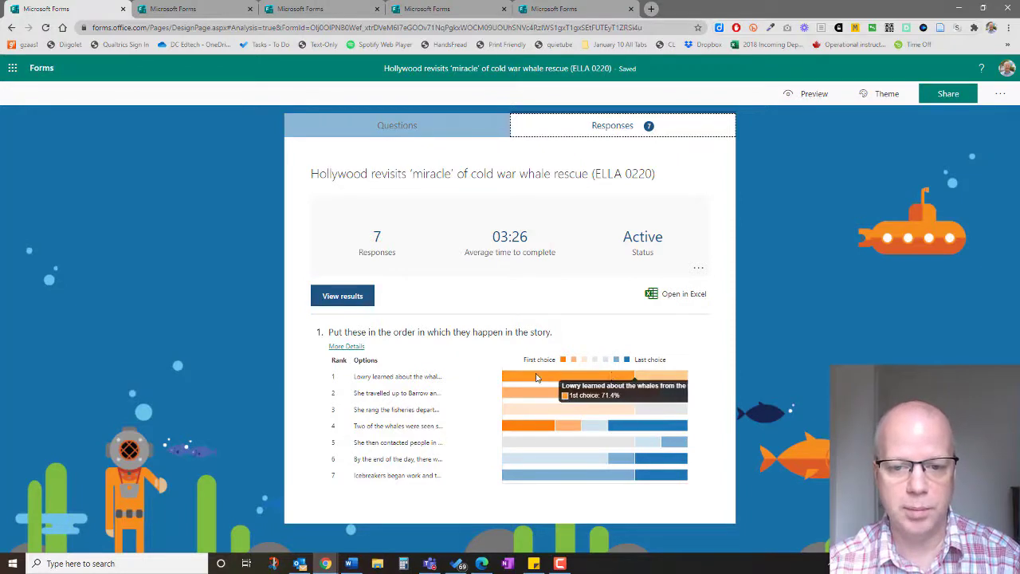
{"action": "mouse_move", "coordinate": [580, 382]}
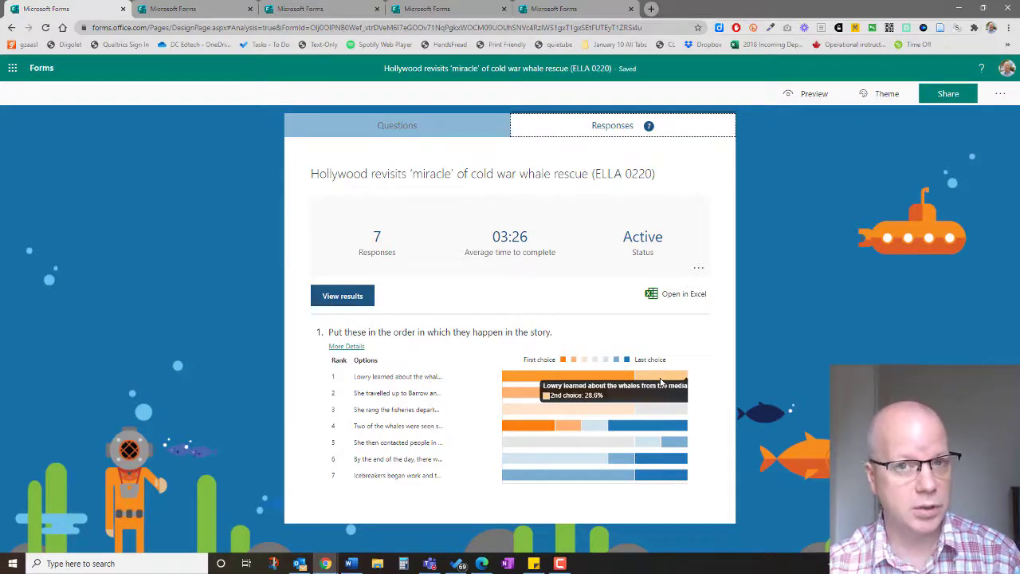
{"action": "mouse_move", "coordinate": [542, 434]}
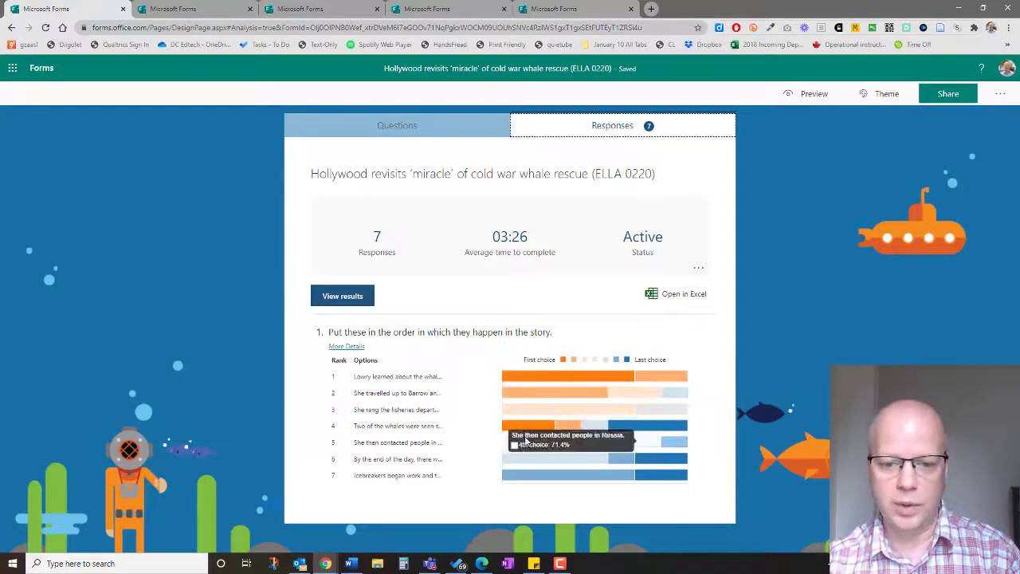
{"action": "mouse_move", "coordinate": [516, 430]}
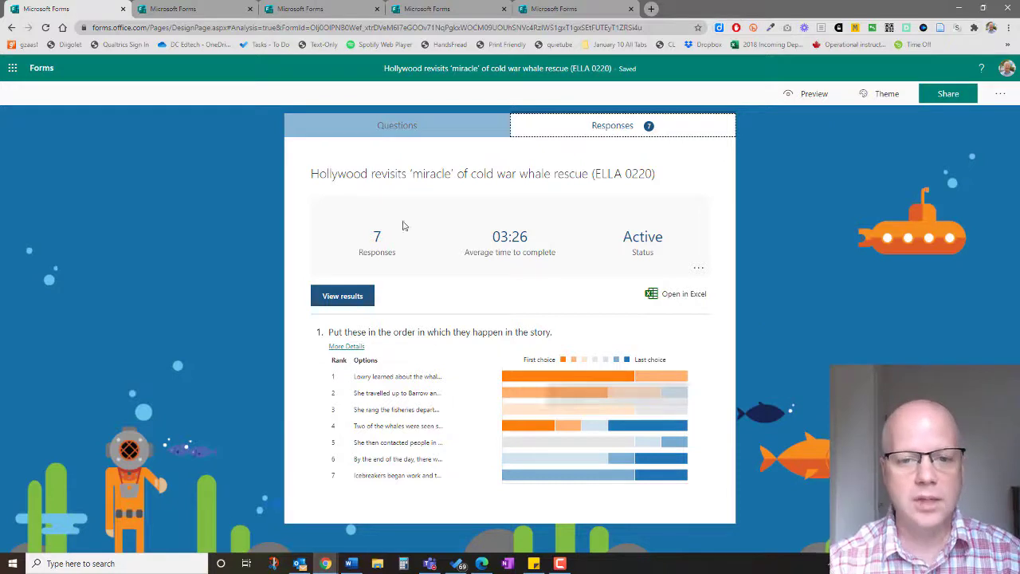
{"action": "left_click", "coordinate": [341, 295]}
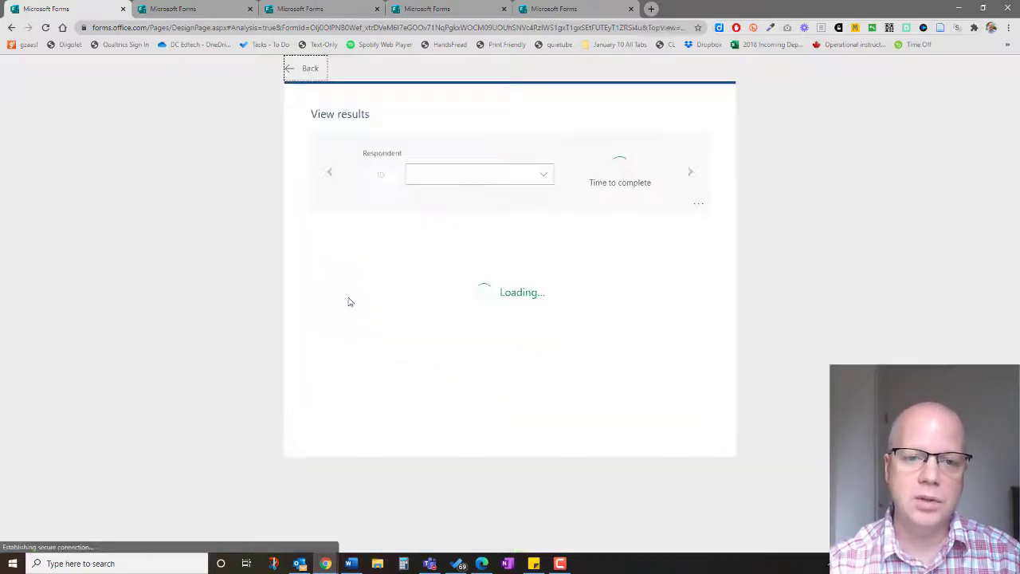
{"action": "left_click", "coordinate": [478, 173]}
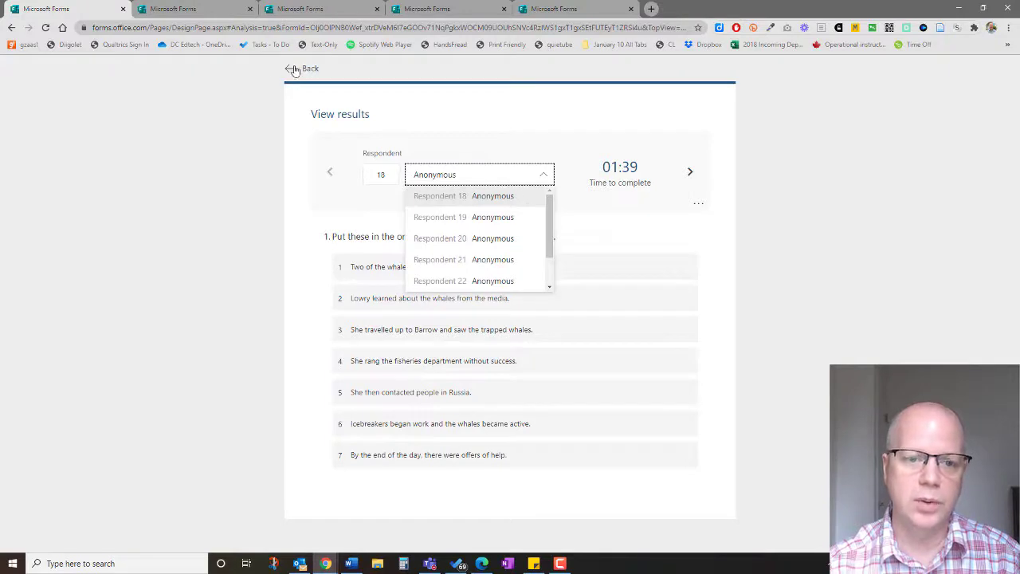
{"action": "left_click", "coordinate": [303, 68]}
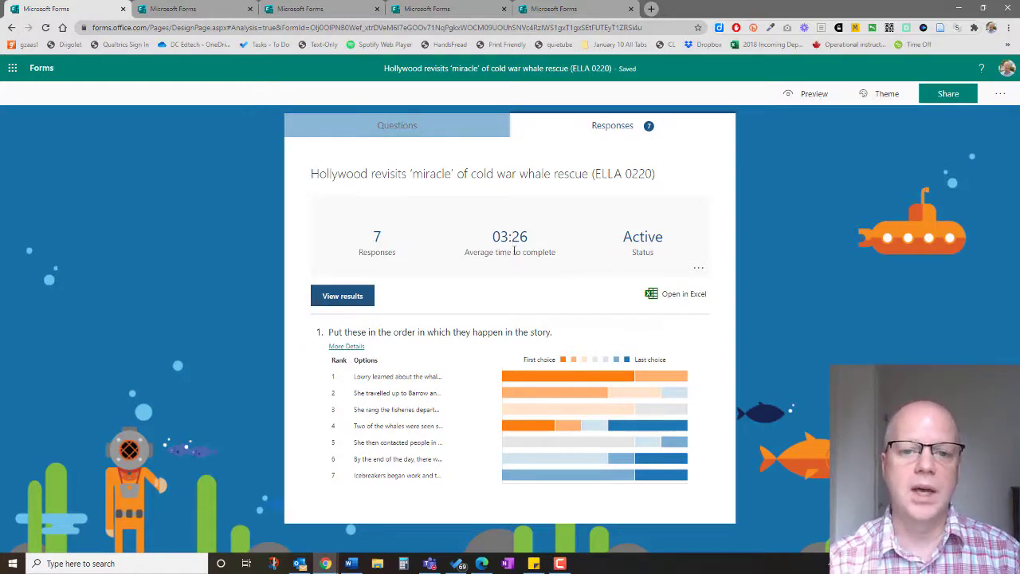
{"action": "mouse_move", "coordinate": [479, 279]}
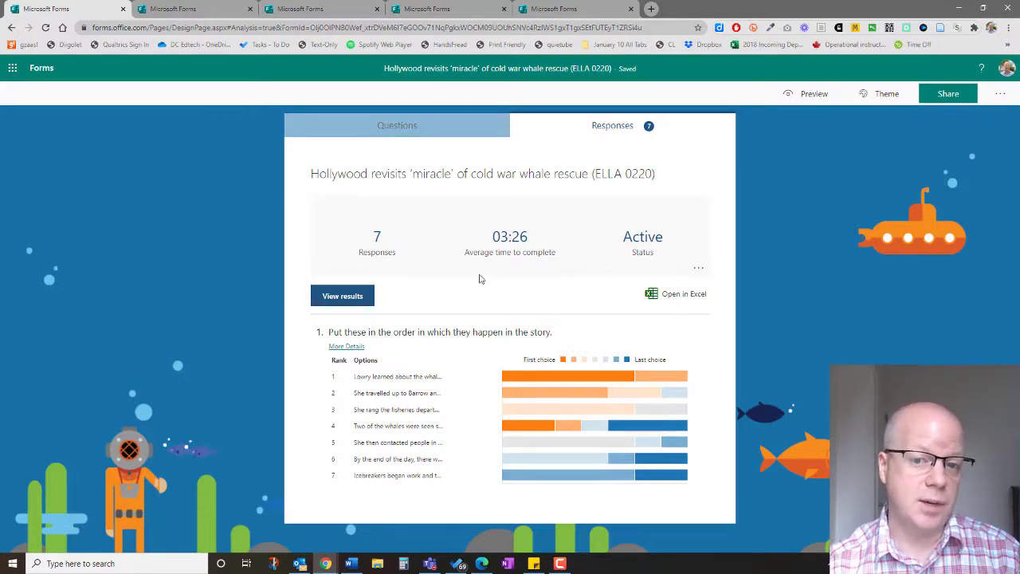
{"action": "mouse_move", "coordinate": [555, 293]}
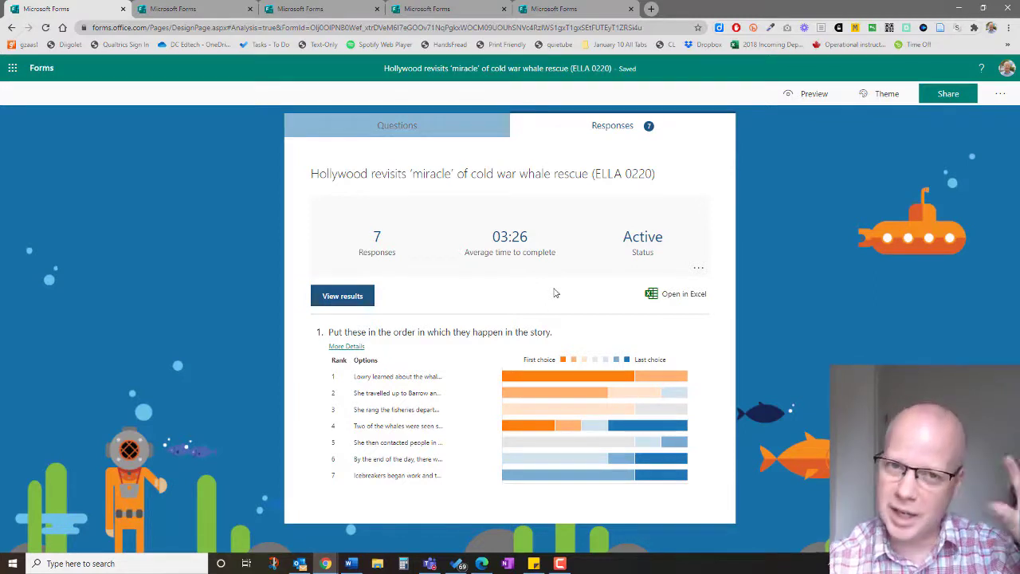
{"action": "mouse_move", "coordinate": [462, 293]}
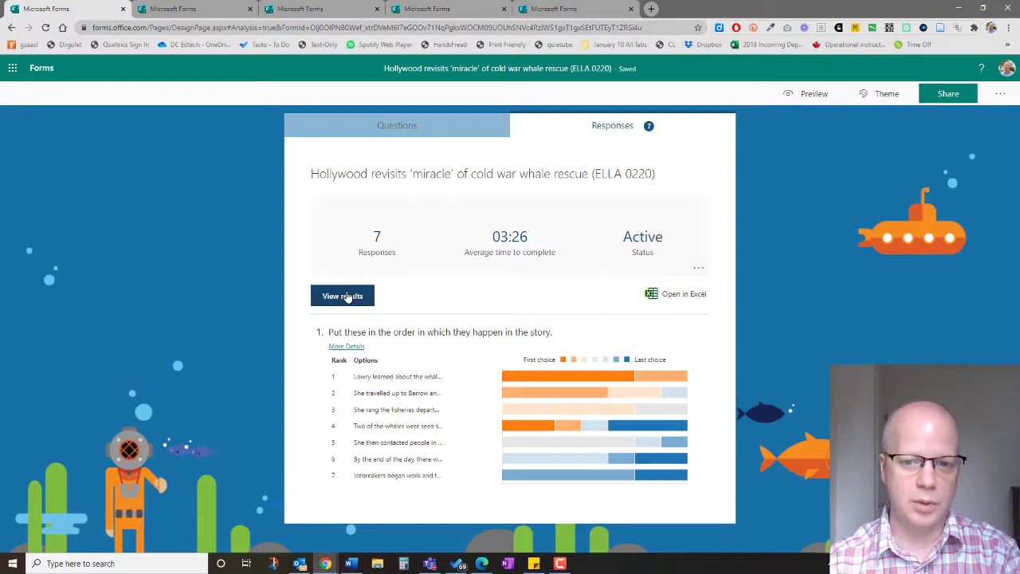
{"action": "mouse_move", "coordinate": [470, 274]}
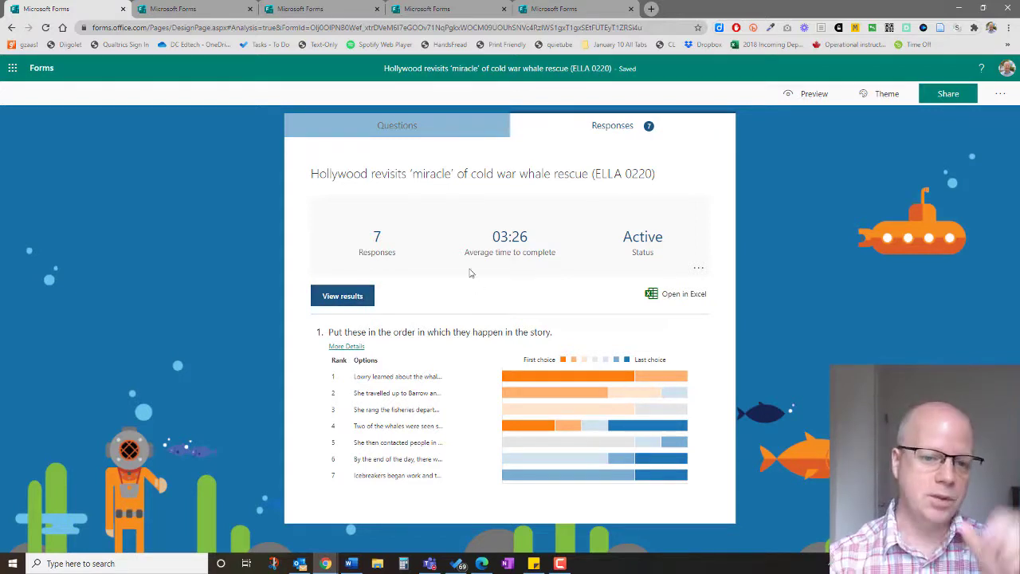
Switch to 'Put these introductions in order' and scroll through its three ranking questions.
{"action": "left_click", "coordinate": [195, 10]}
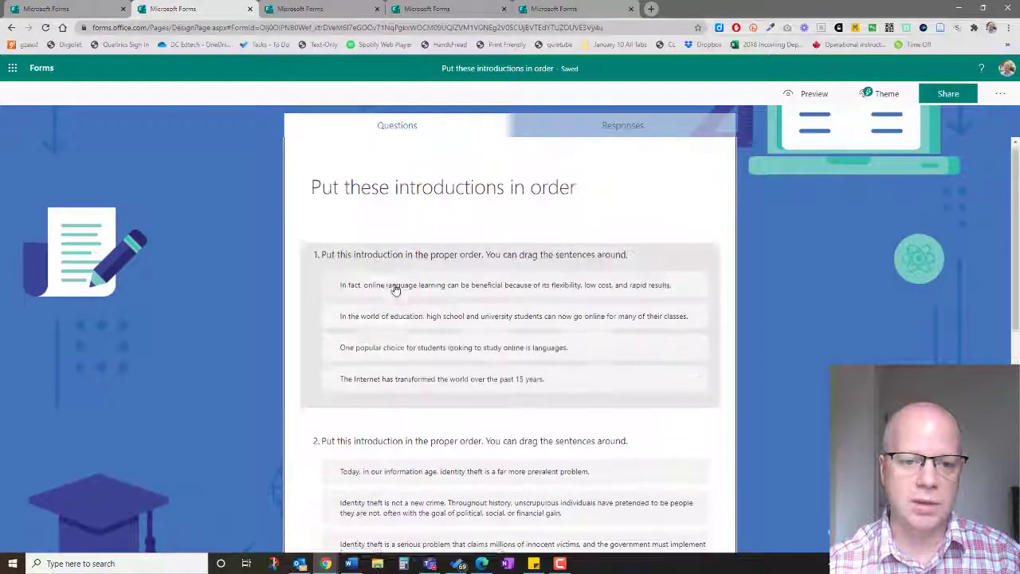
{"action": "scroll", "scroll_direction": "down", "scroll_amount": 3}
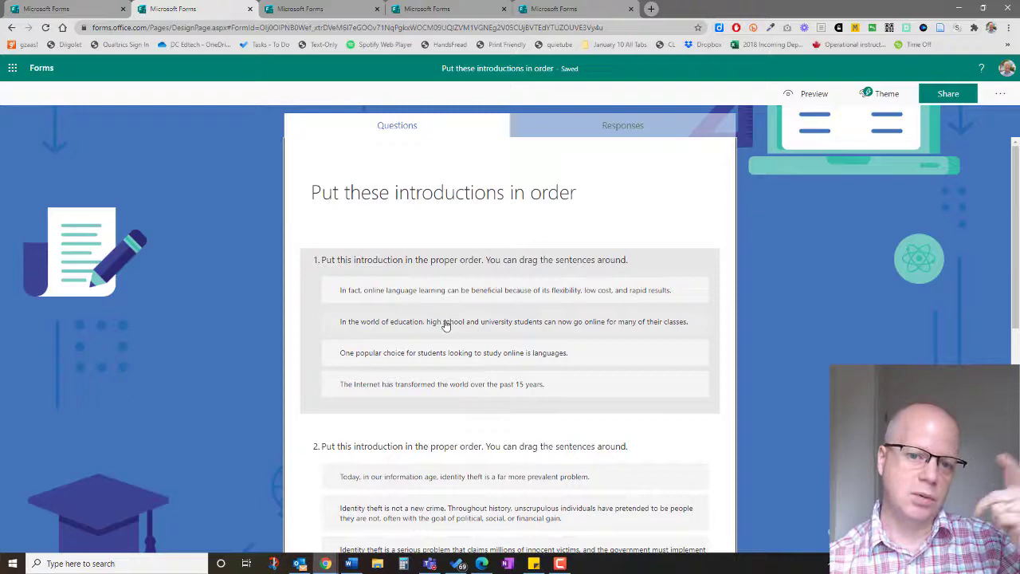
{"action": "mouse_move", "coordinate": [459, 363]}
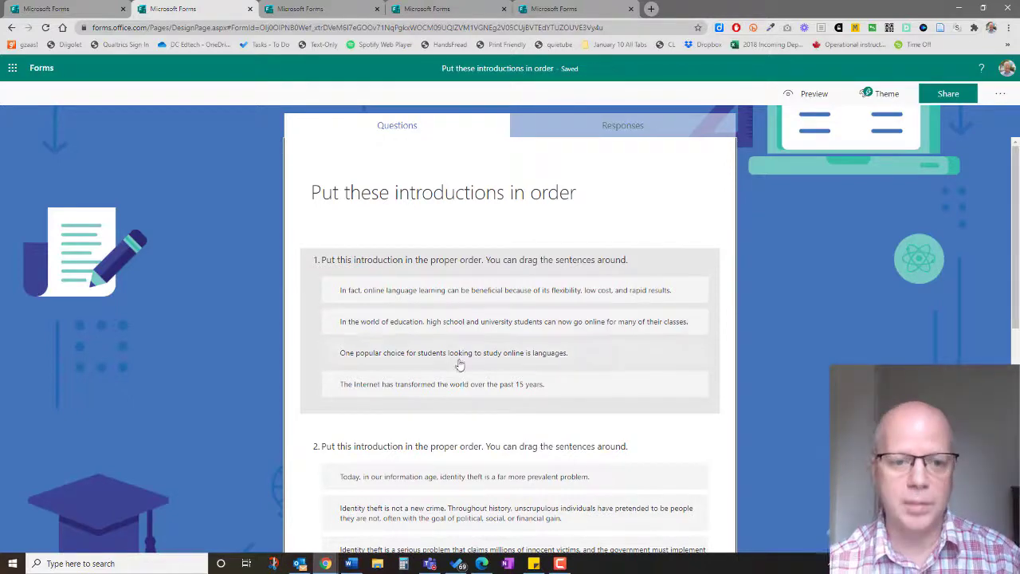
{"action": "scroll", "scroll_direction": "down", "scroll_amount": 3}
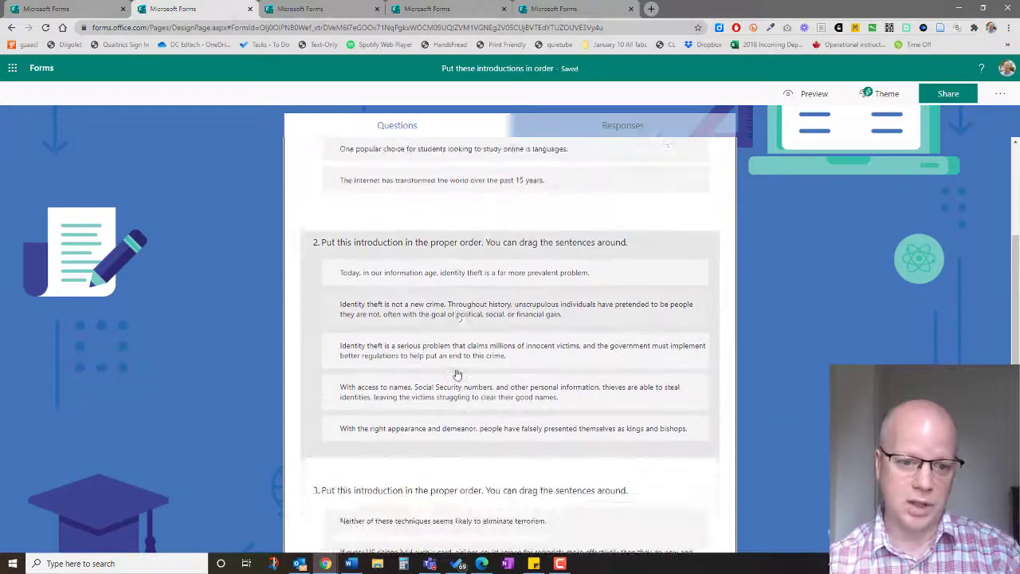
{"action": "scroll", "scroll_direction": "down", "scroll_amount": 3}
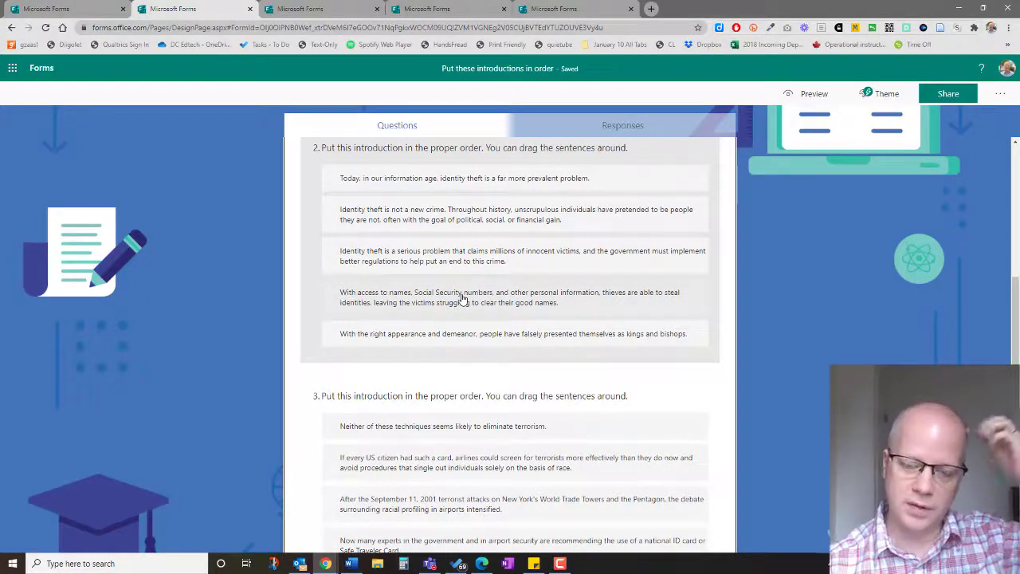
{"action": "scroll", "scroll_direction": "down", "scroll_amount": 3}
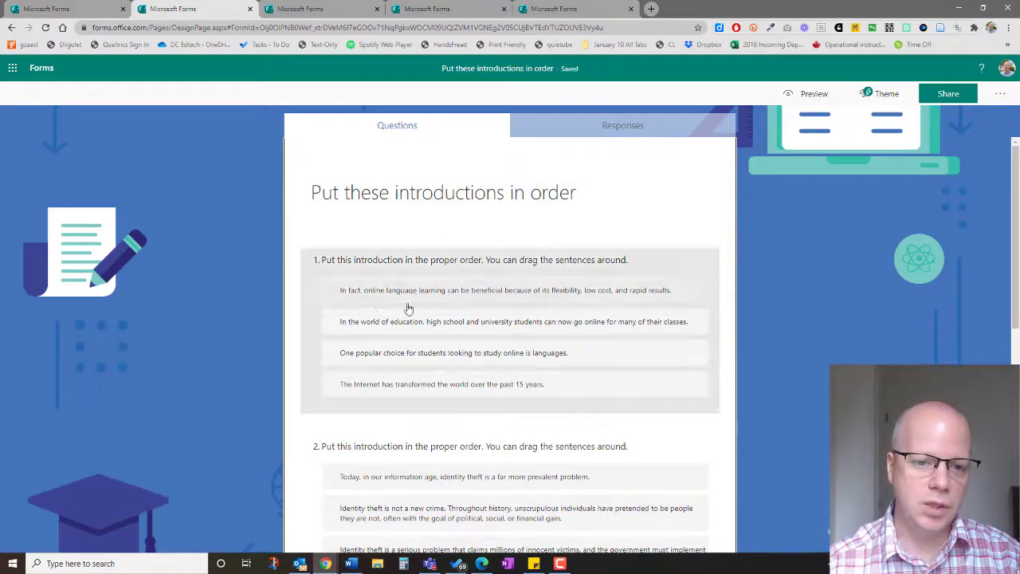
{"action": "scroll", "scroll_direction": "down", "scroll_amount": 3}
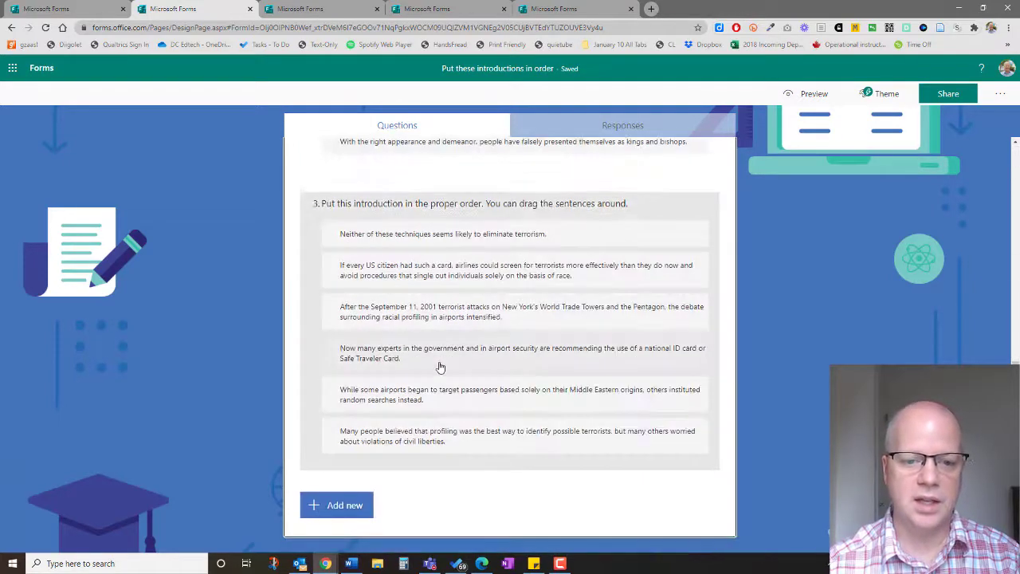
{"action": "mouse_move", "coordinate": [449, 437]}
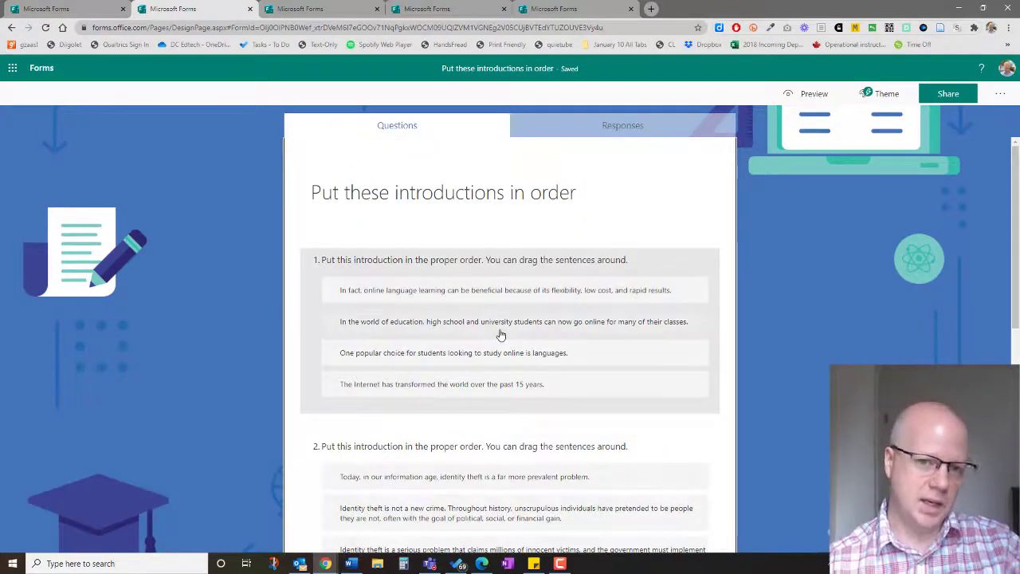
{"action": "mouse_move", "coordinate": [475, 312]}
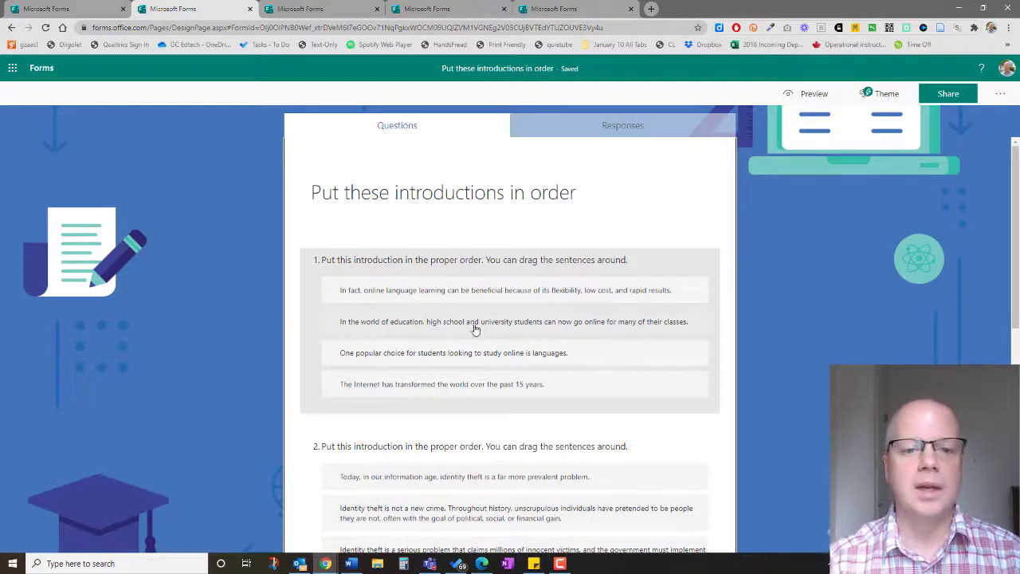
{"action": "mouse_move", "coordinate": [479, 325]}
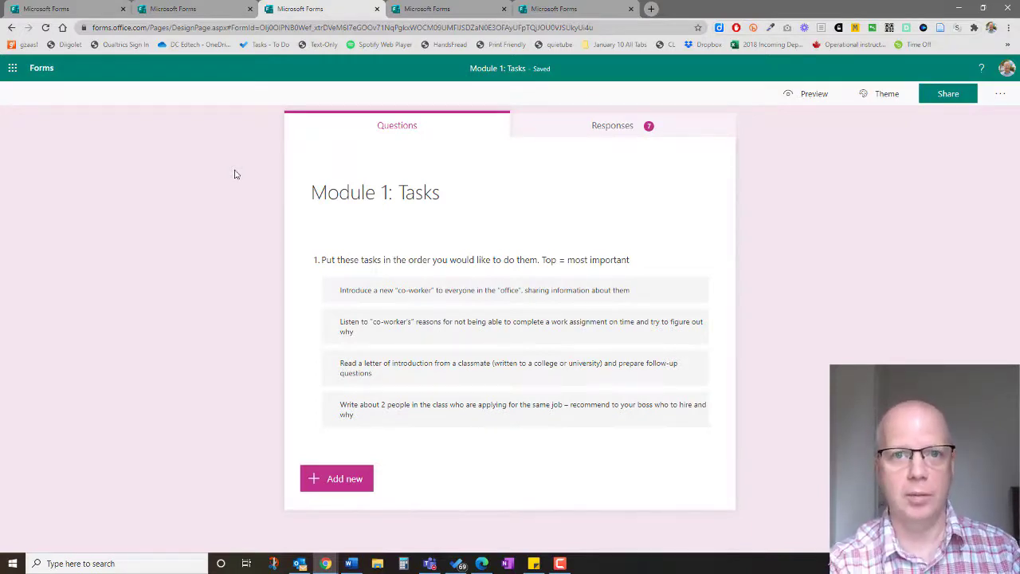
{"action": "mouse_move", "coordinate": [328, 213]}
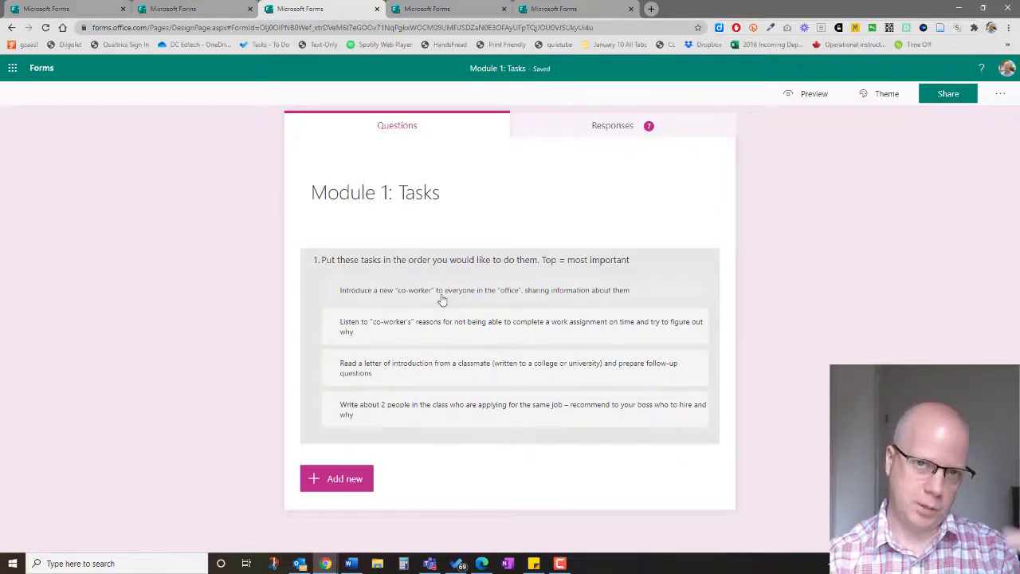
{"action": "mouse_move", "coordinate": [443, 377]}
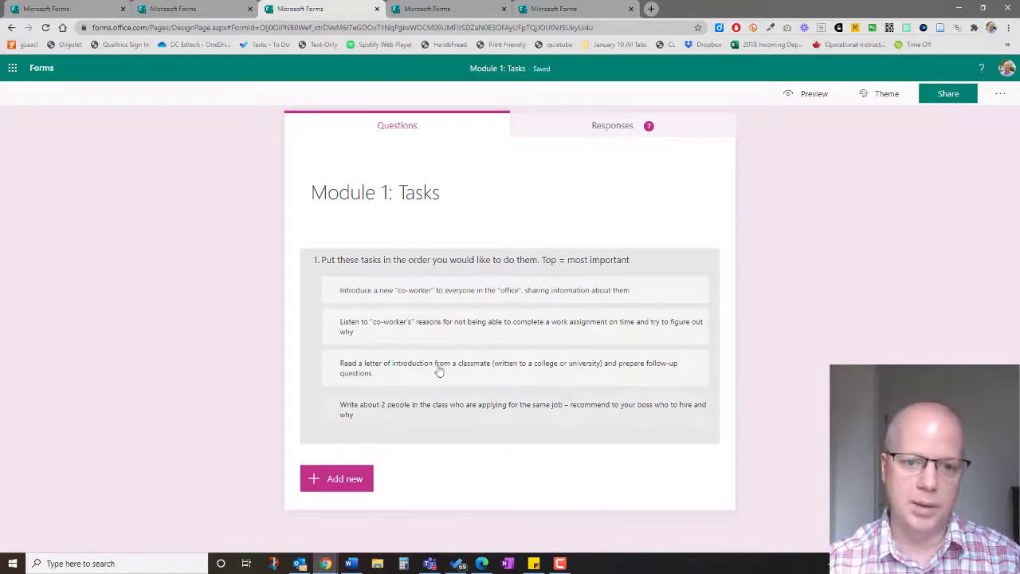
View the Responses summary with 7 responses and the ranking chart.
{"action": "left_click", "coordinate": [612, 124]}
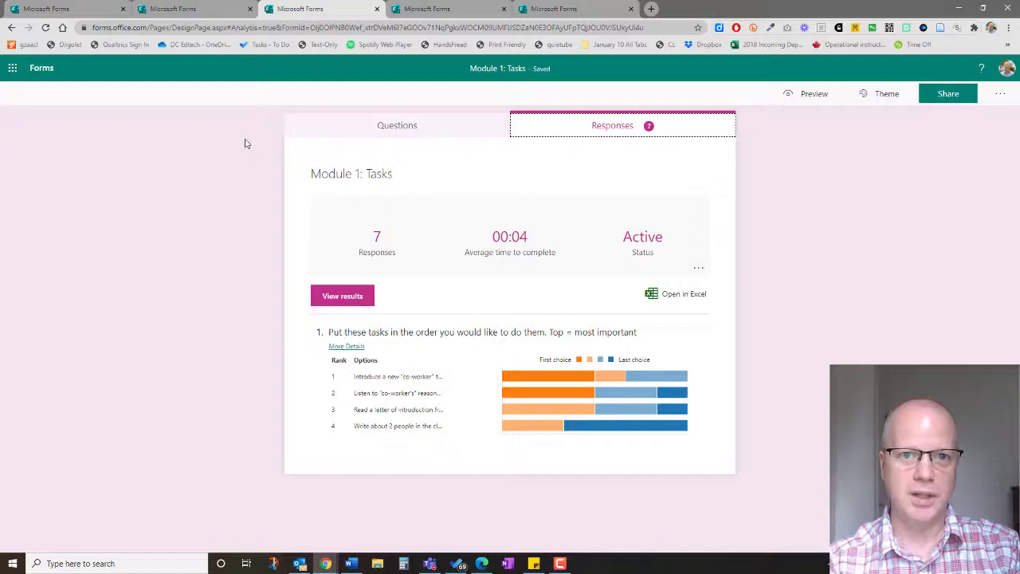
{"action": "mouse_move", "coordinate": [248, 141]}
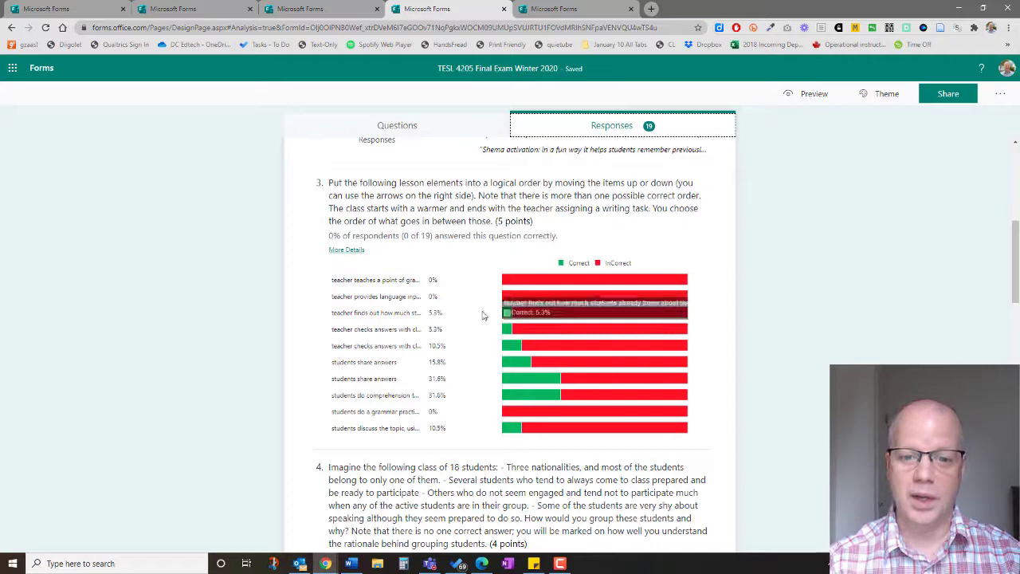
{"action": "mouse_move", "coordinate": [558, 427]}
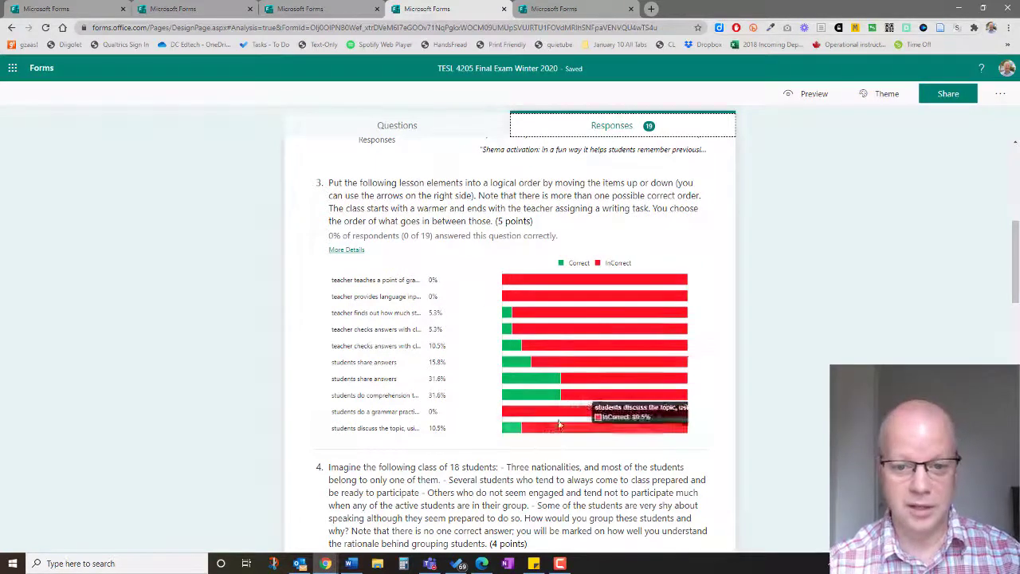
{"action": "mouse_move", "coordinate": [488, 274]}
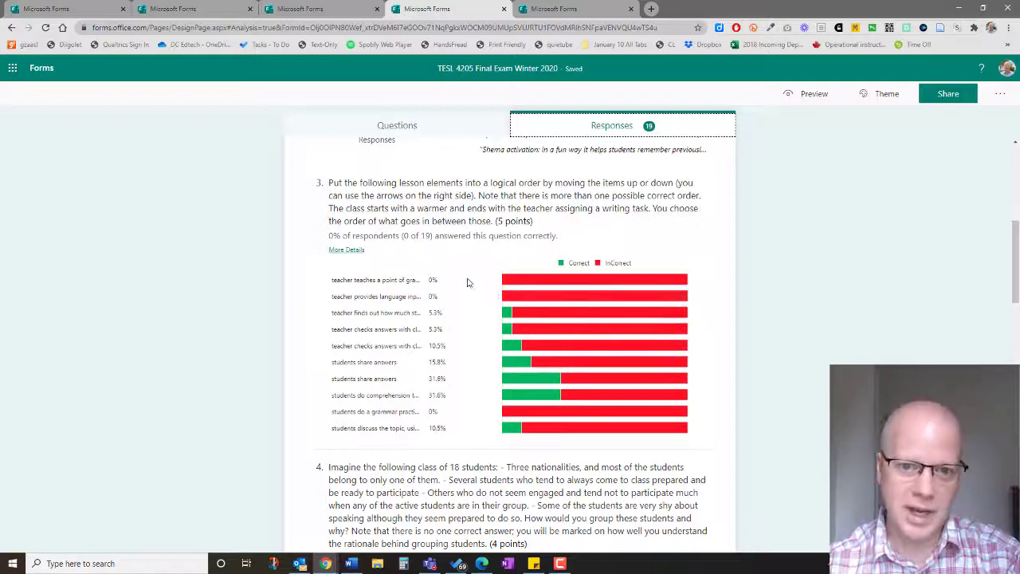
{"action": "mouse_move", "coordinate": [580, 436]}
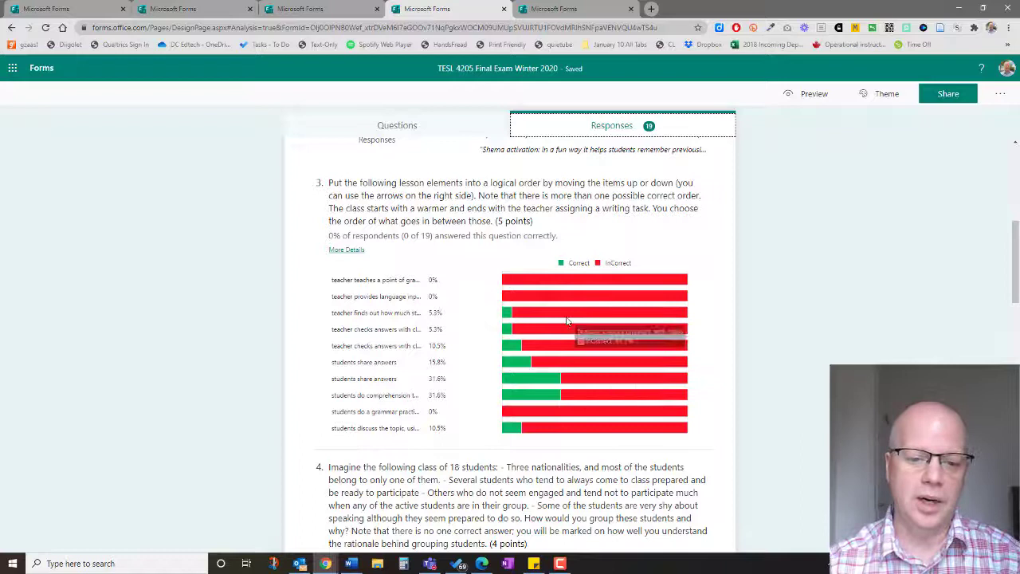
{"action": "mouse_move", "coordinate": [258, 234]}
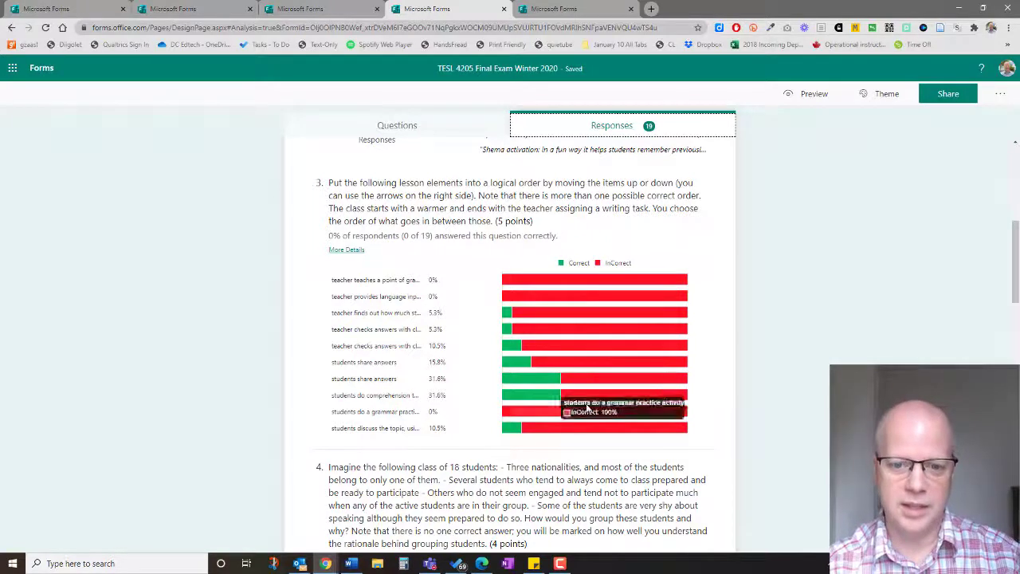
{"action": "mouse_move", "coordinate": [466, 247]}
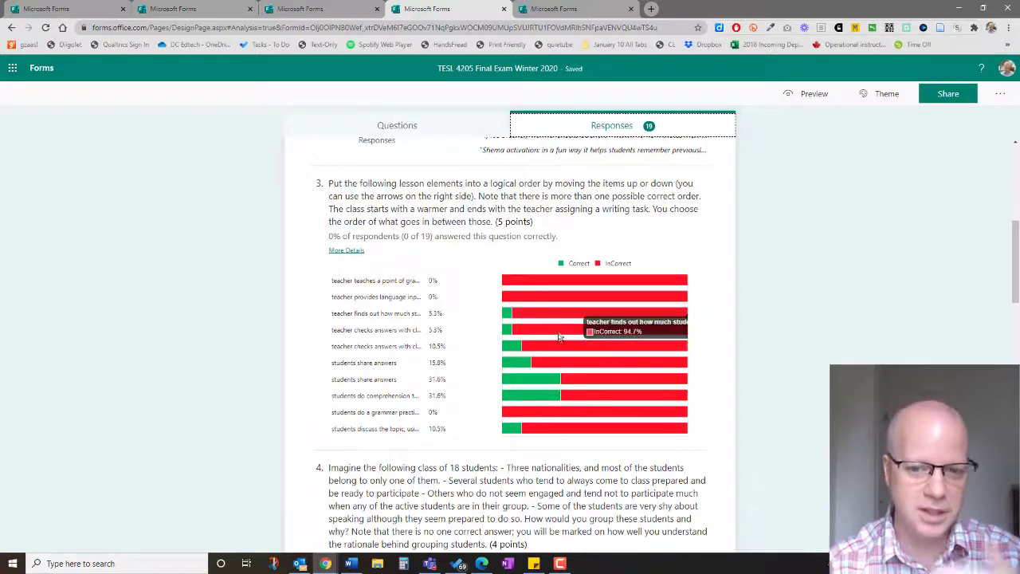
{"action": "mouse_move", "coordinate": [456, 255]}
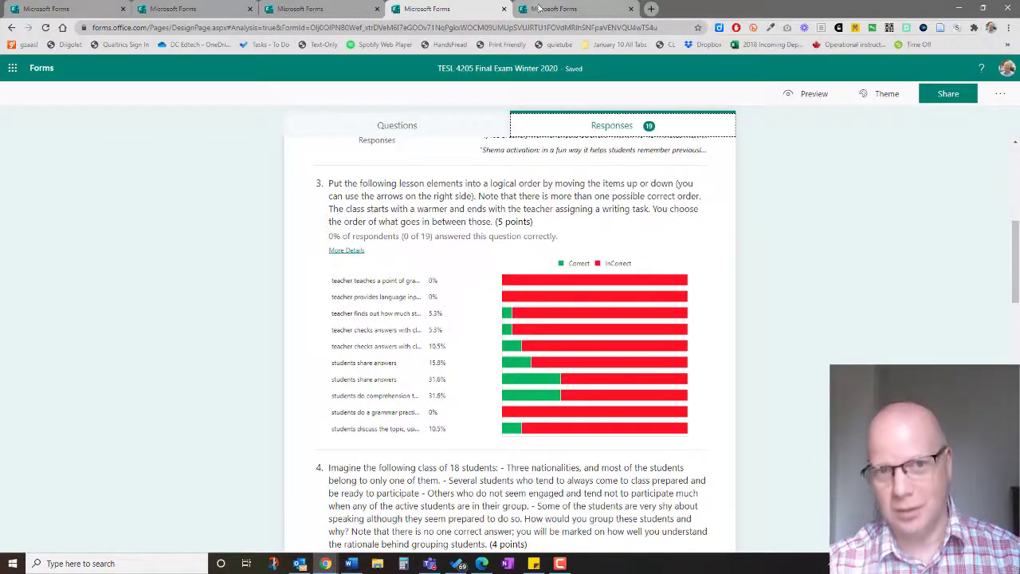
{"action": "mouse_move", "coordinate": [555, 9]}
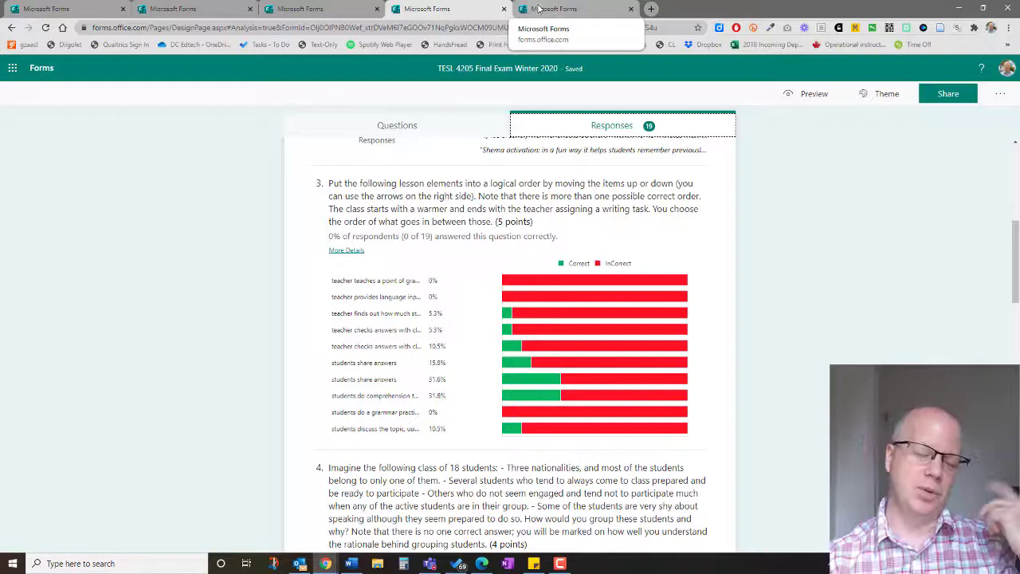